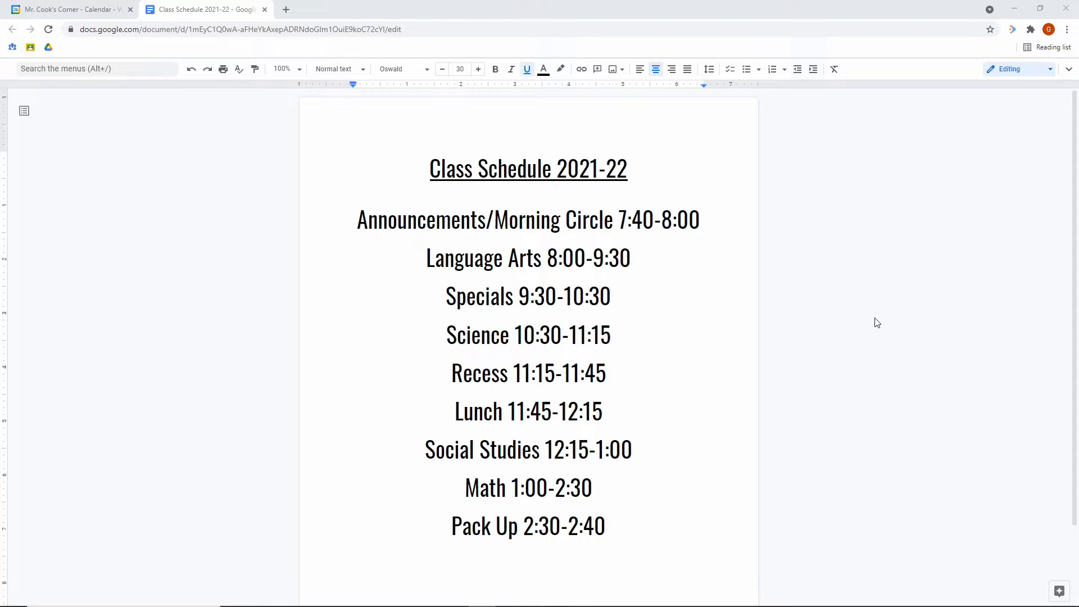
- Switch from the schedule document to Google Calendar's August 8–14, 2021 week view
left_click(69, 9)
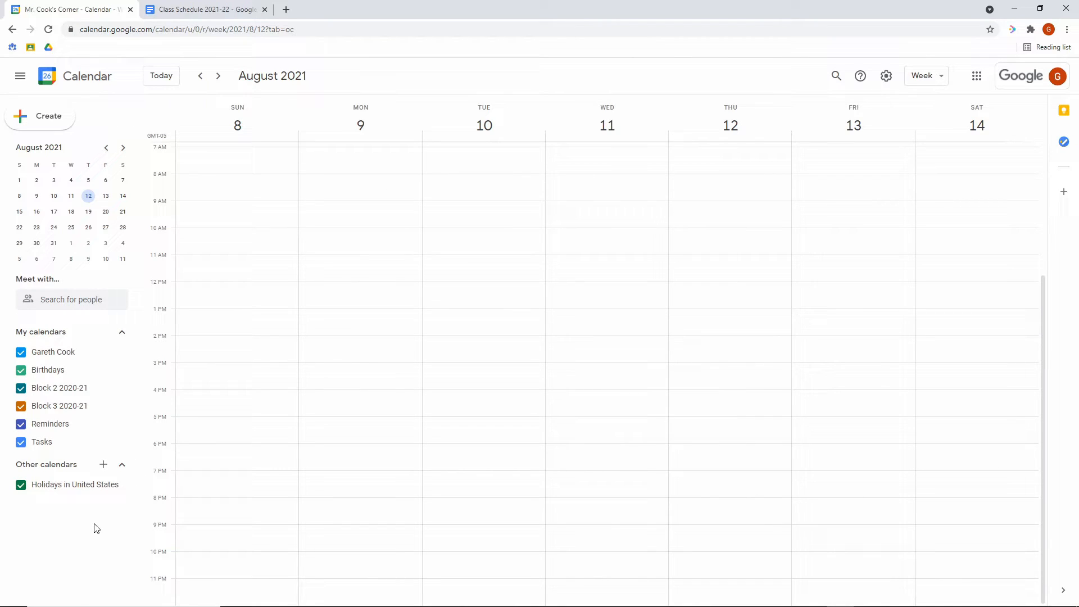
mouse_move(95, 533)
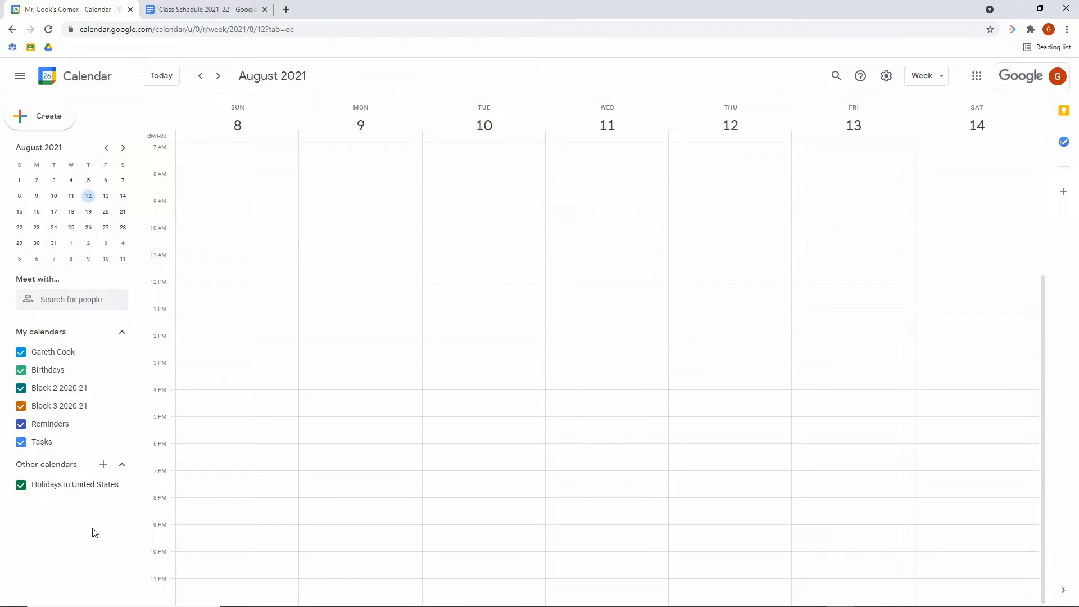
mouse_move(68, 521)
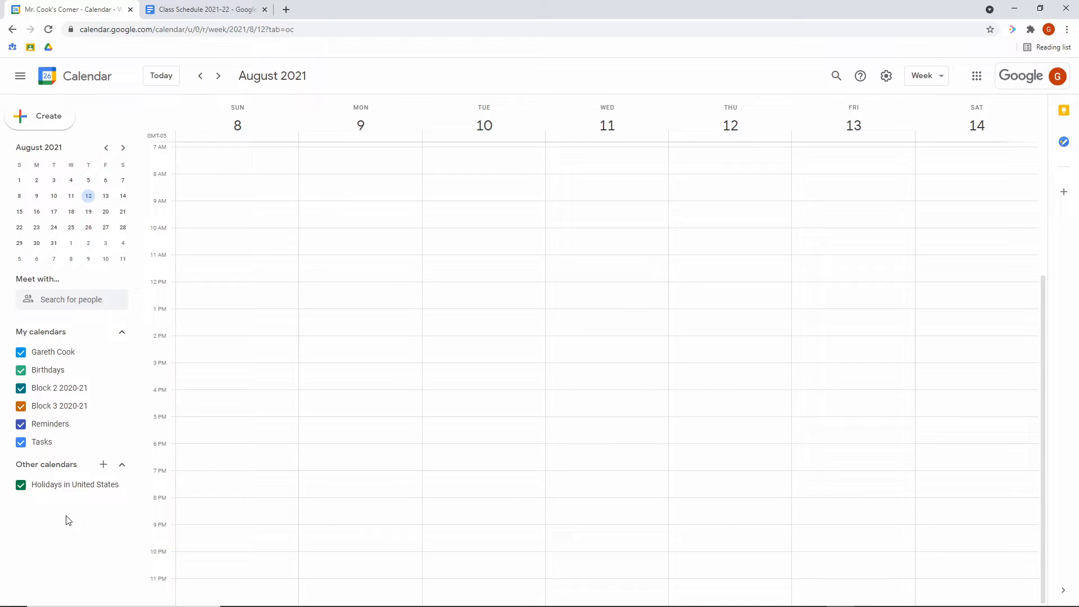
mouse_move(73, 479)
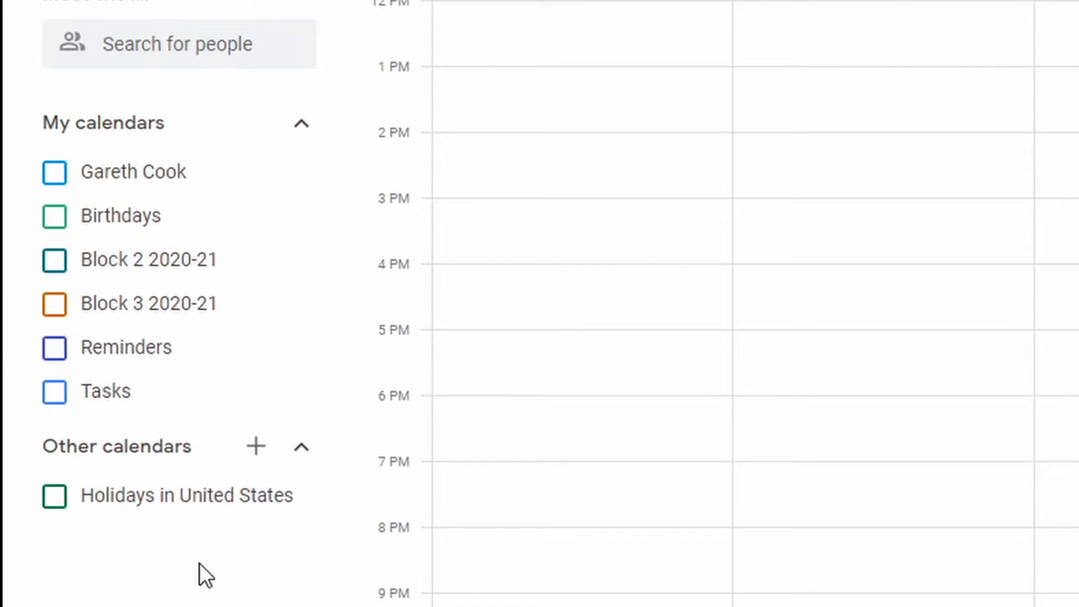
mouse_move(255, 446)
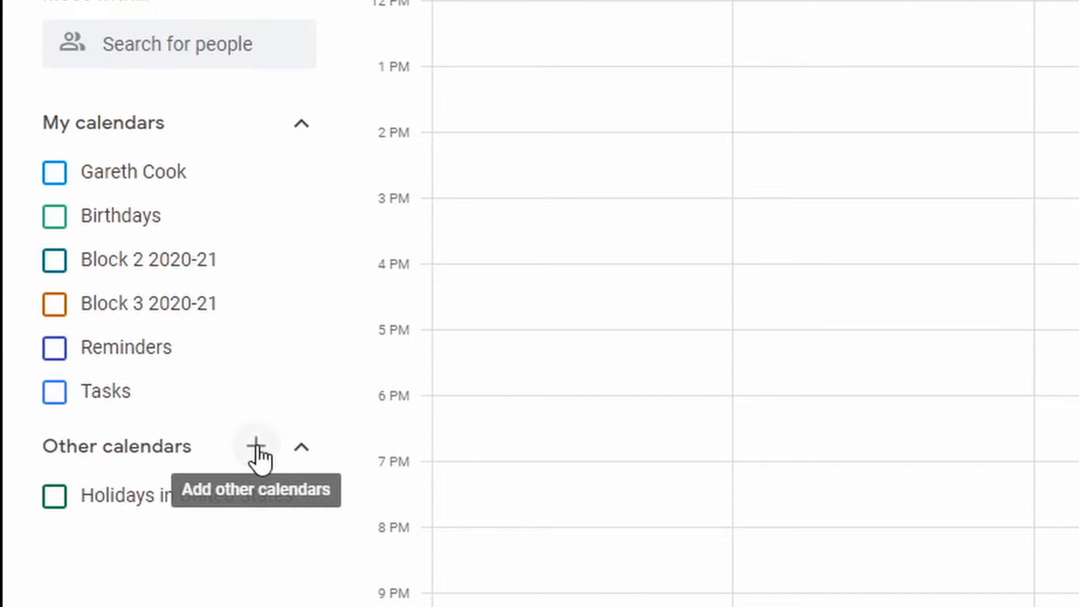
- Create a new calendar named Mr. Cook's Class 2021-22 from Other calendars
left_click(255, 445)
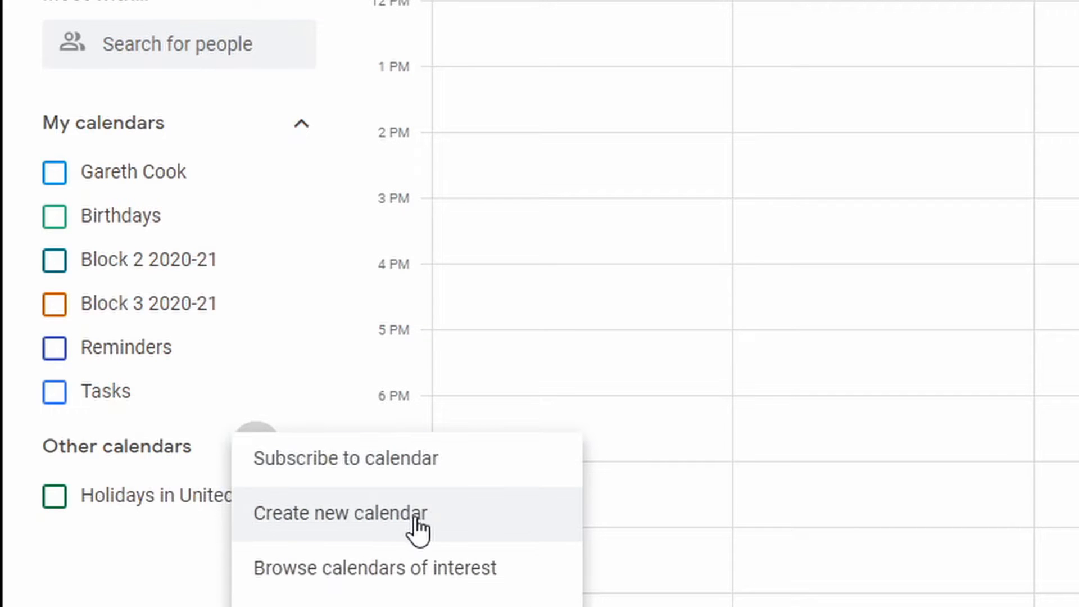
left_click(339, 513)
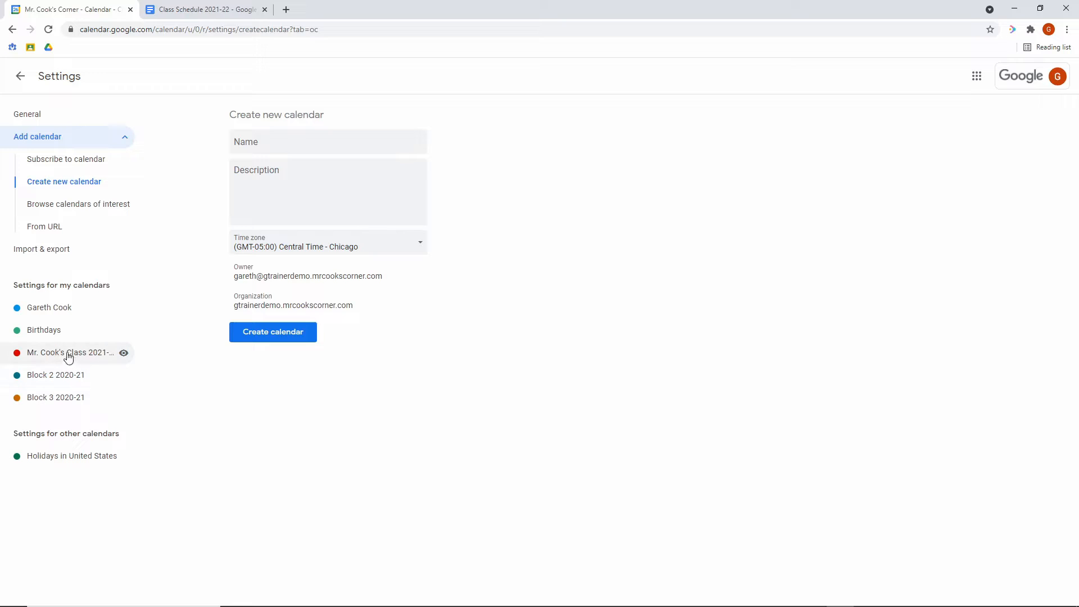
- Open Mr. Cook's Class 2021-22 settings and scroll to its access permissions
left_click(71, 352)
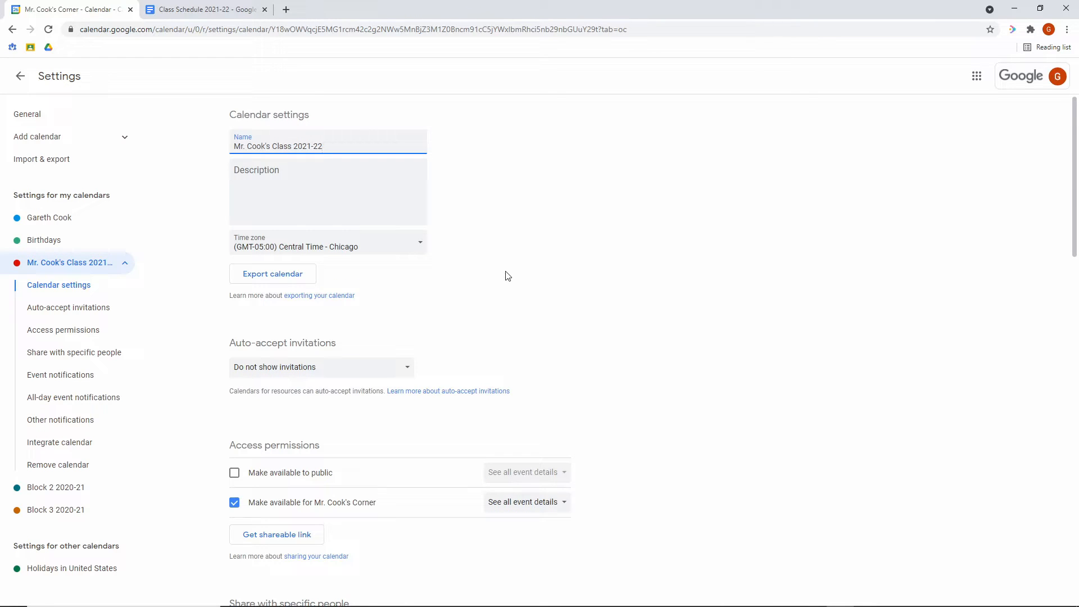
scroll("down", 3)
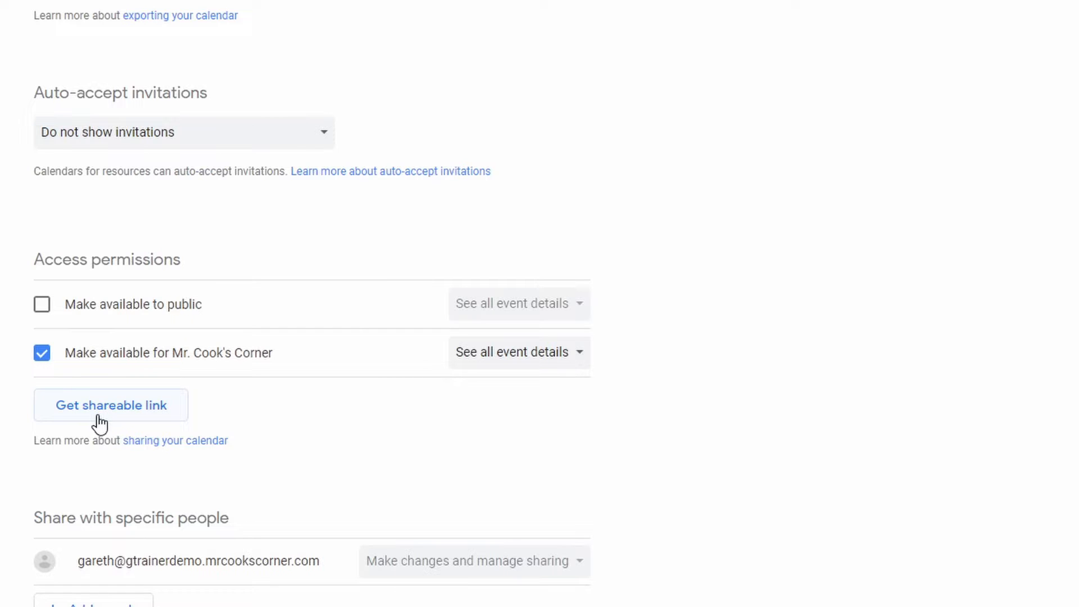
left_click(111, 404)
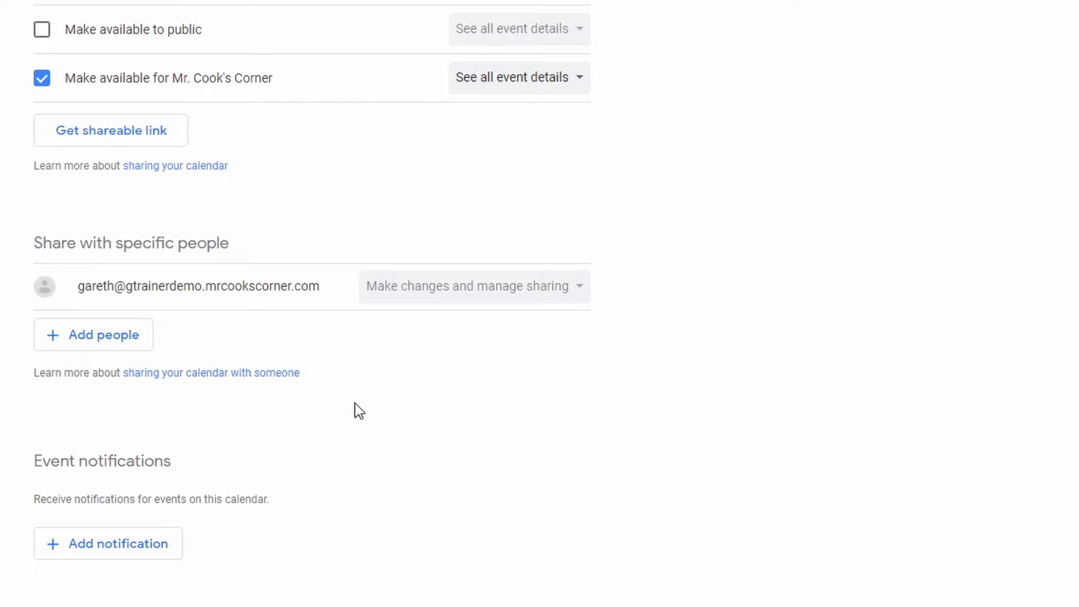
- Scroll to the class calendar's Integrate calendar section with its embed code
scroll("down", 3)
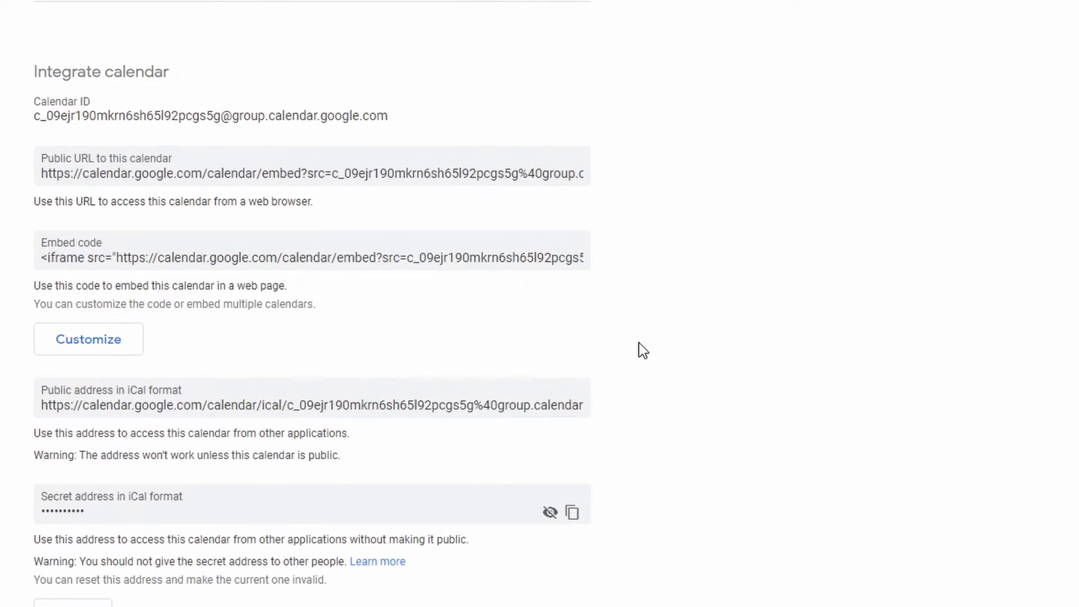
mouse_move(188, 368)
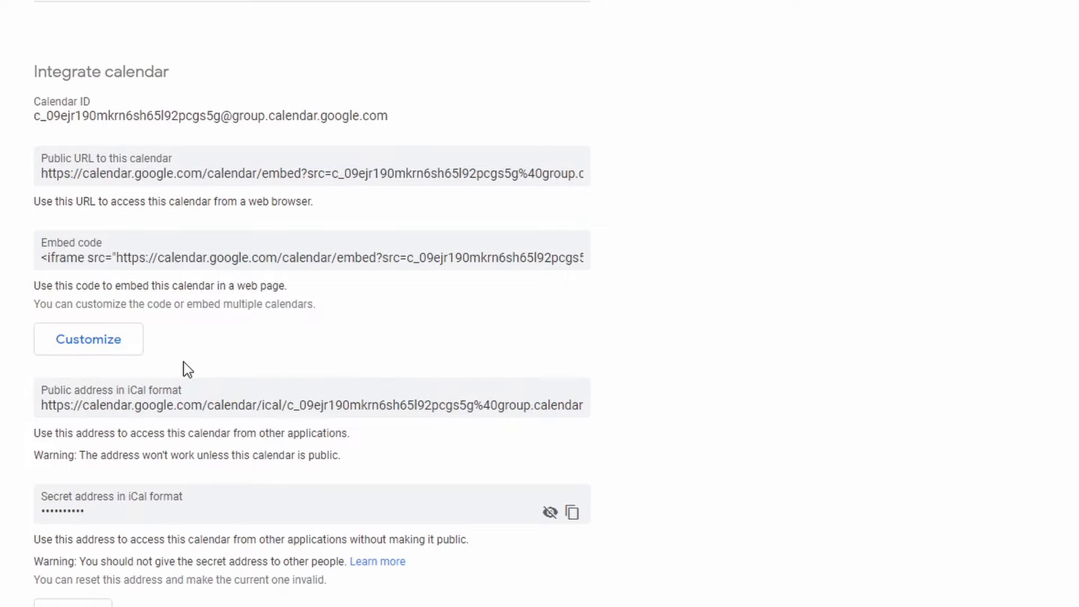
mouse_move(125, 267)
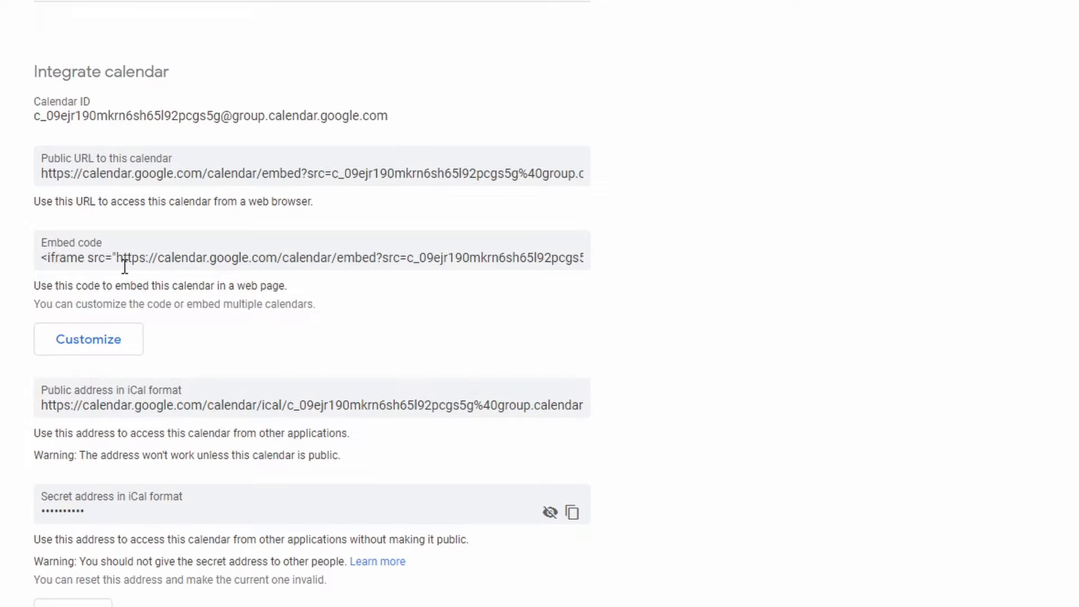
mouse_move(792, 312)
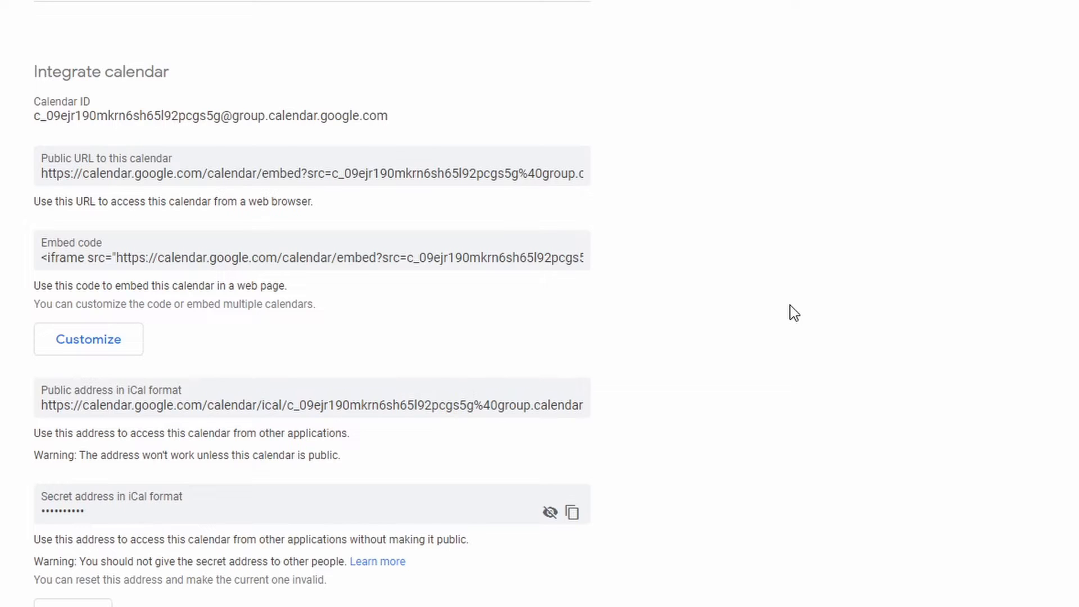
mouse_move(52, 251)
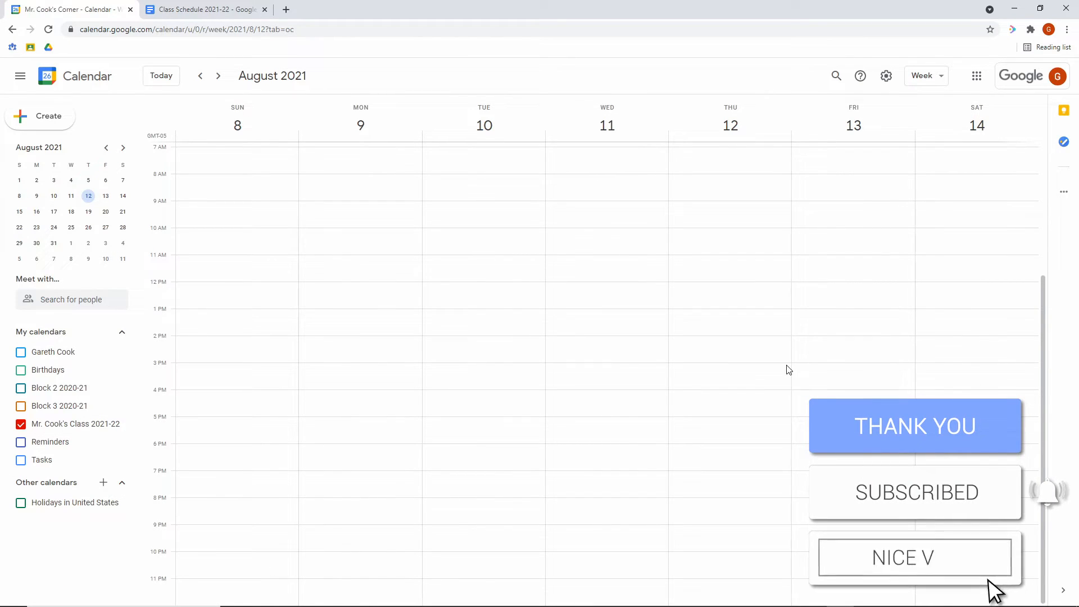
- Check period times in the Class Schedule 2021-22 document, then return to Calendar
left_click(203, 9)
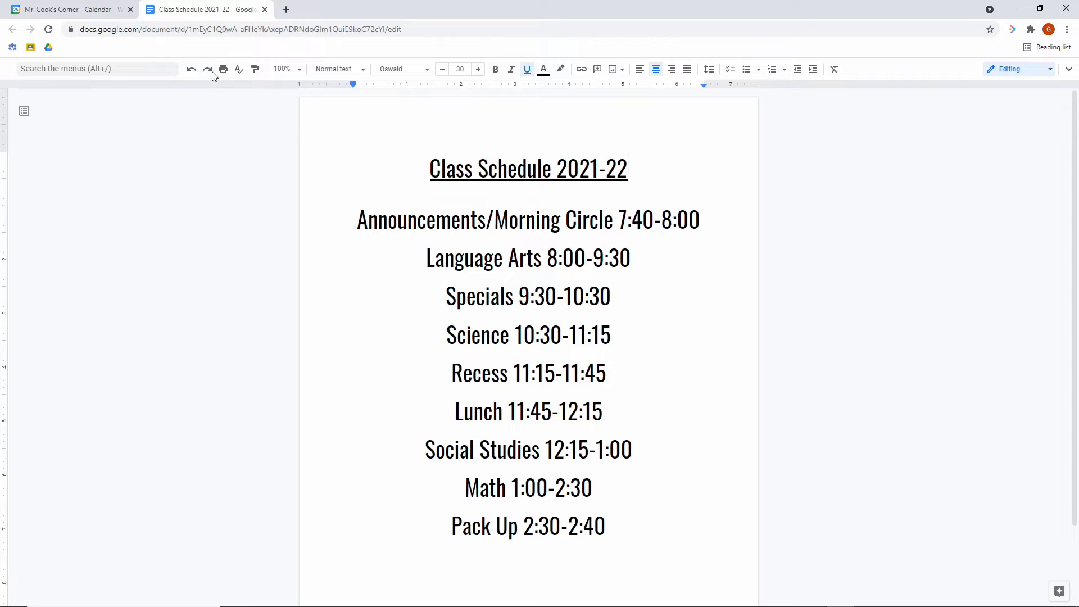
left_click(69, 9)
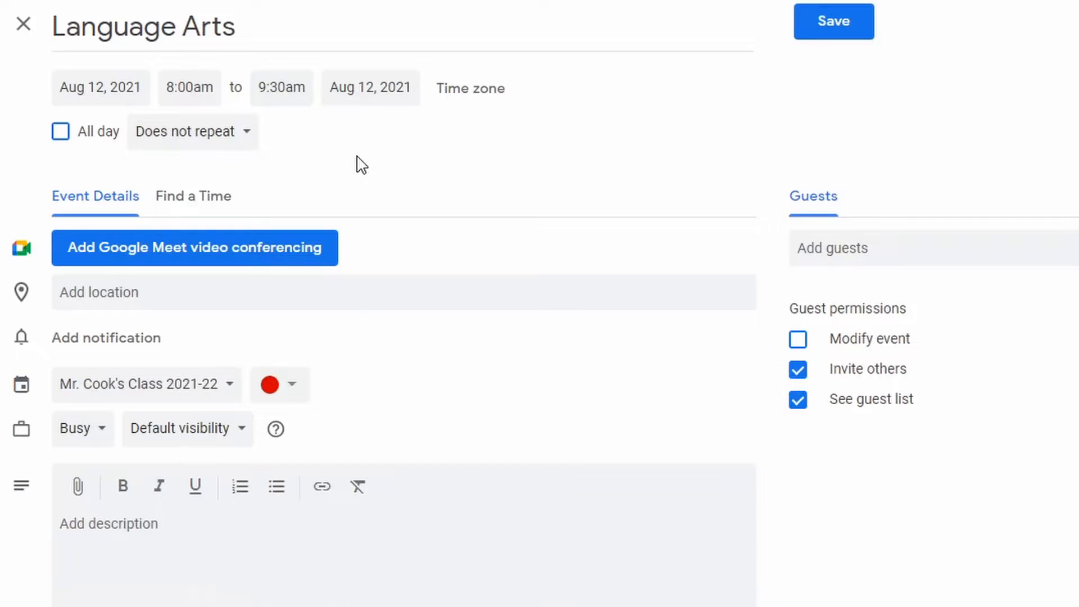
mouse_move(306, 138)
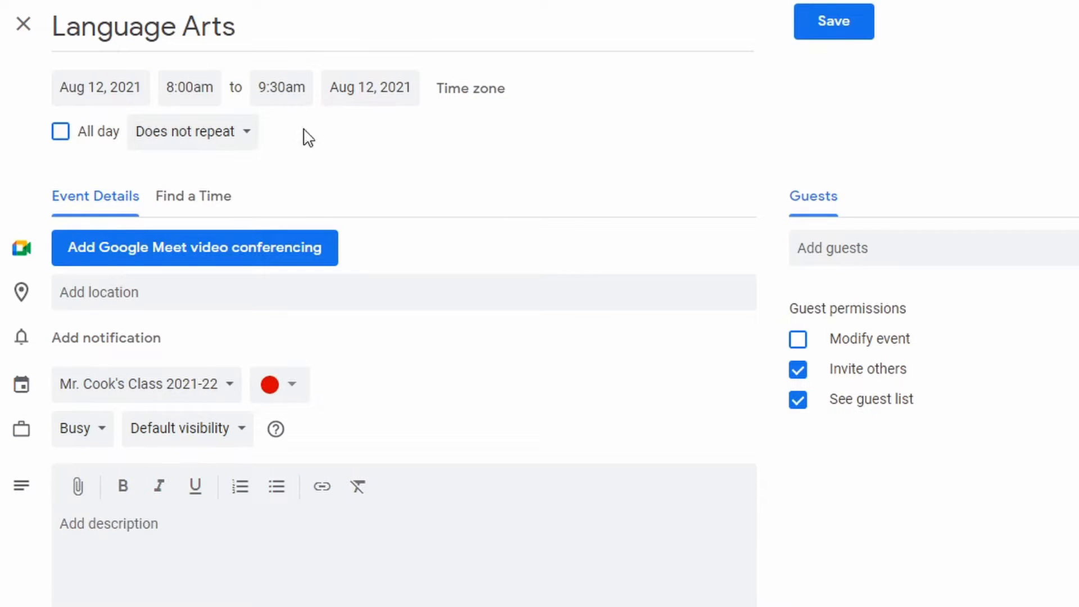
mouse_move(351, 183)
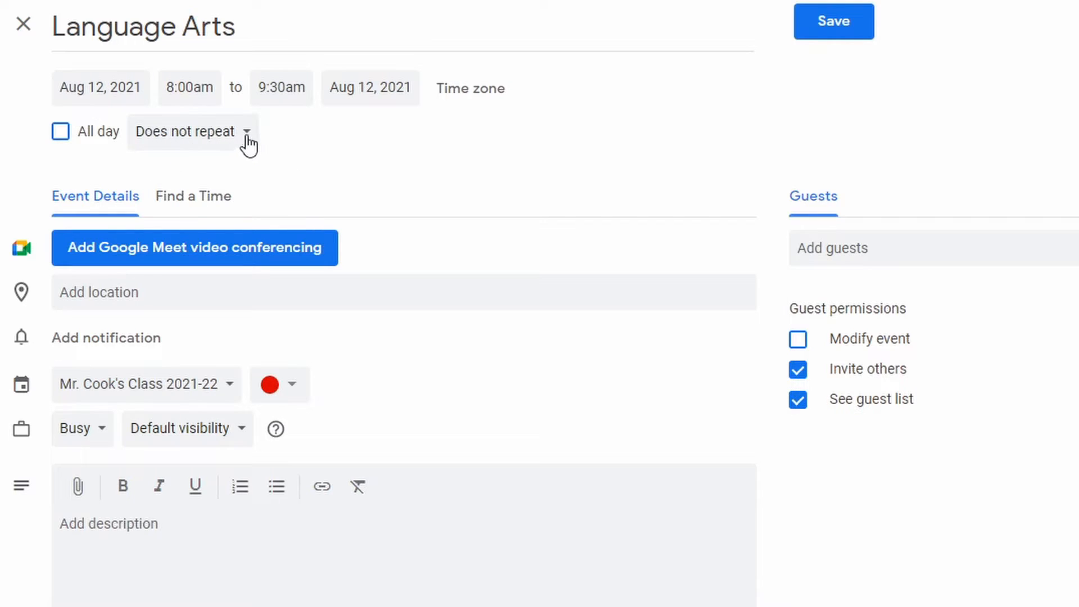
- Set Language Arts to repeat Every weekday (Monday to Friday)
left_click(193, 132)
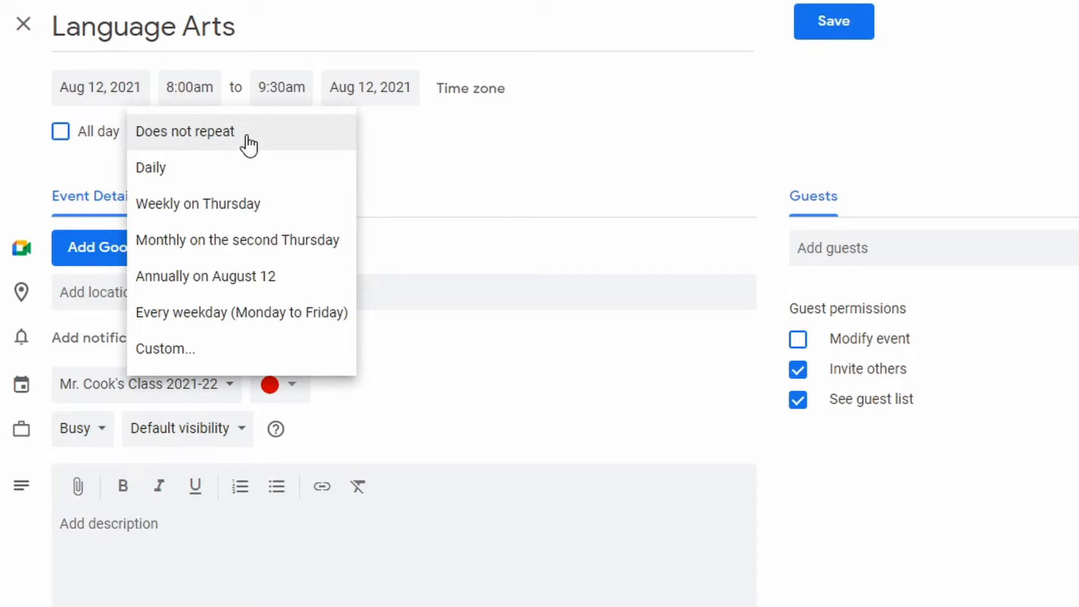
left_click(242, 312)
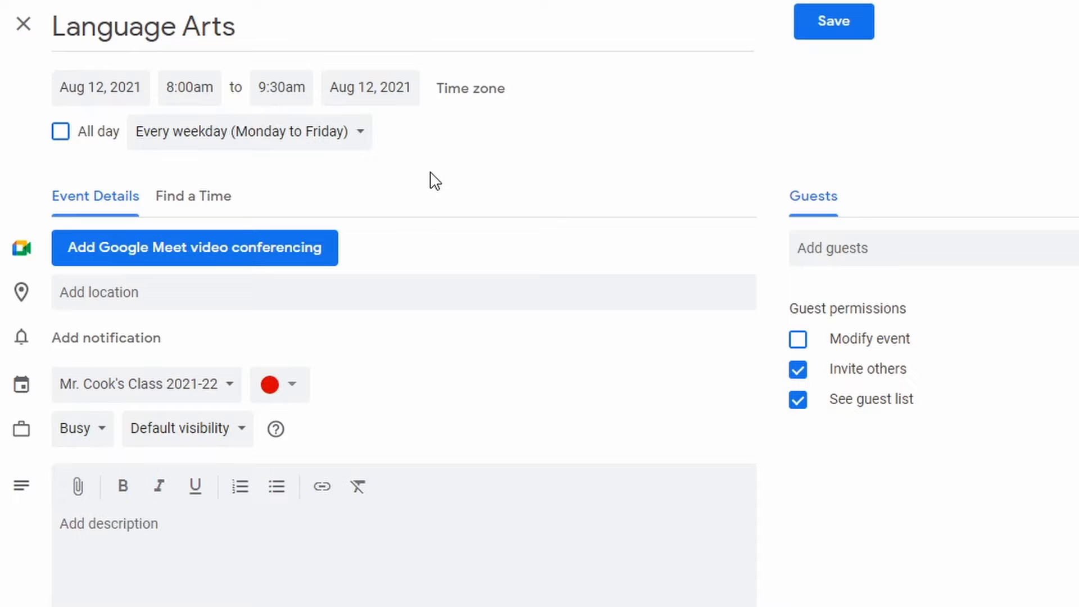
mouse_move(279, 384)
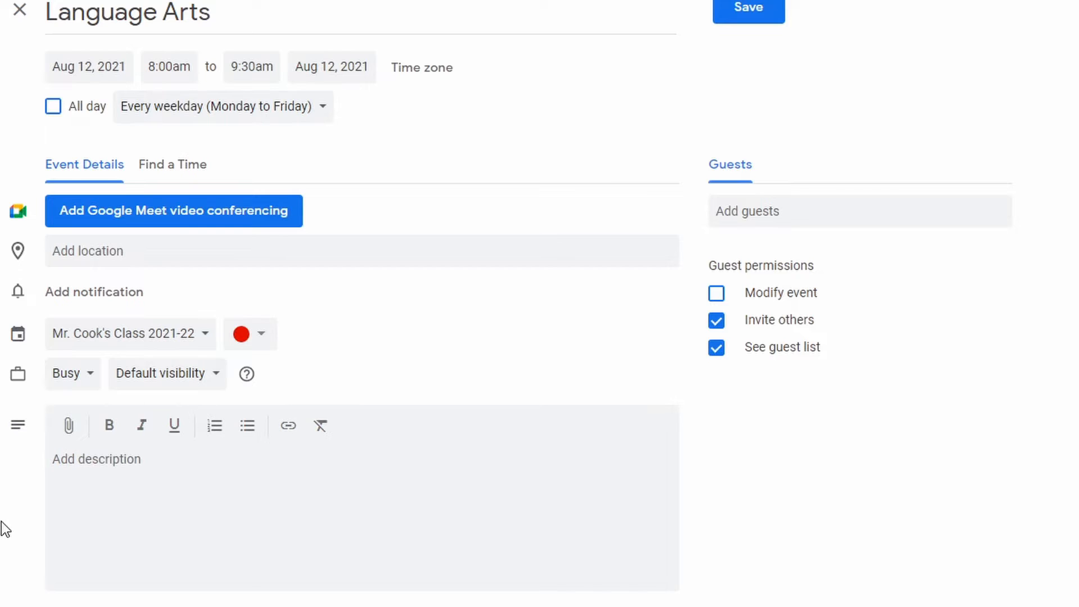
mouse_move(68, 426)
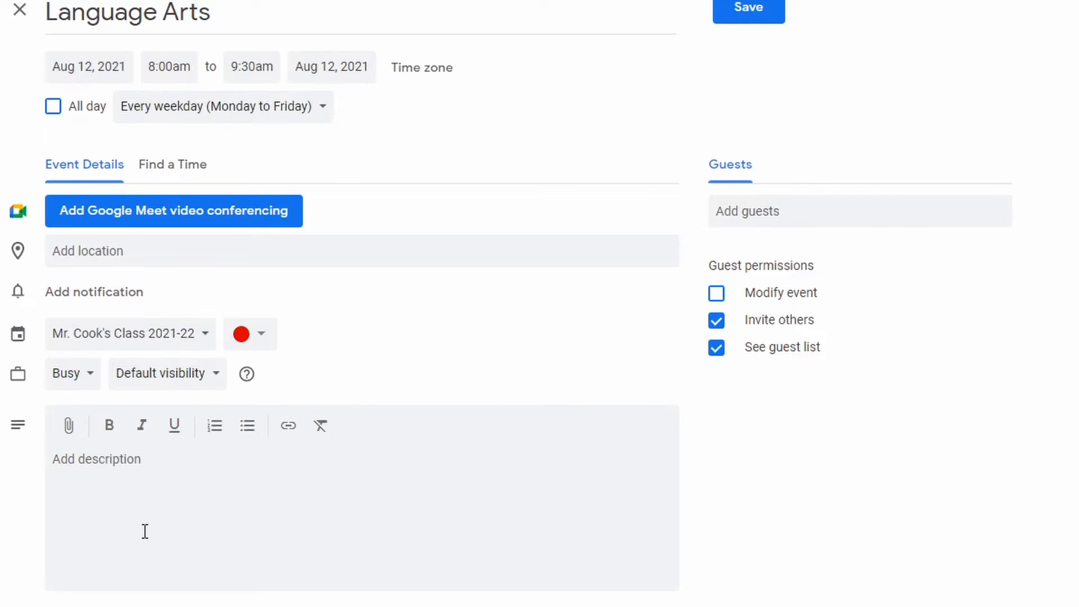
mouse_move(751, 61)
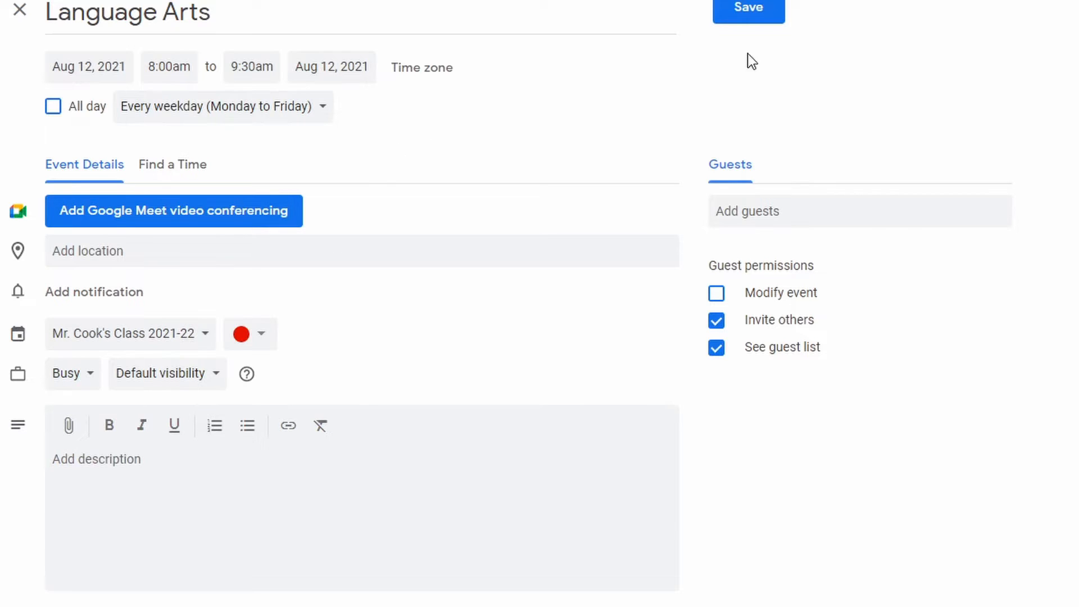
- Save the recurring 8–9:30am Language Arts event
left_click(748, 9)
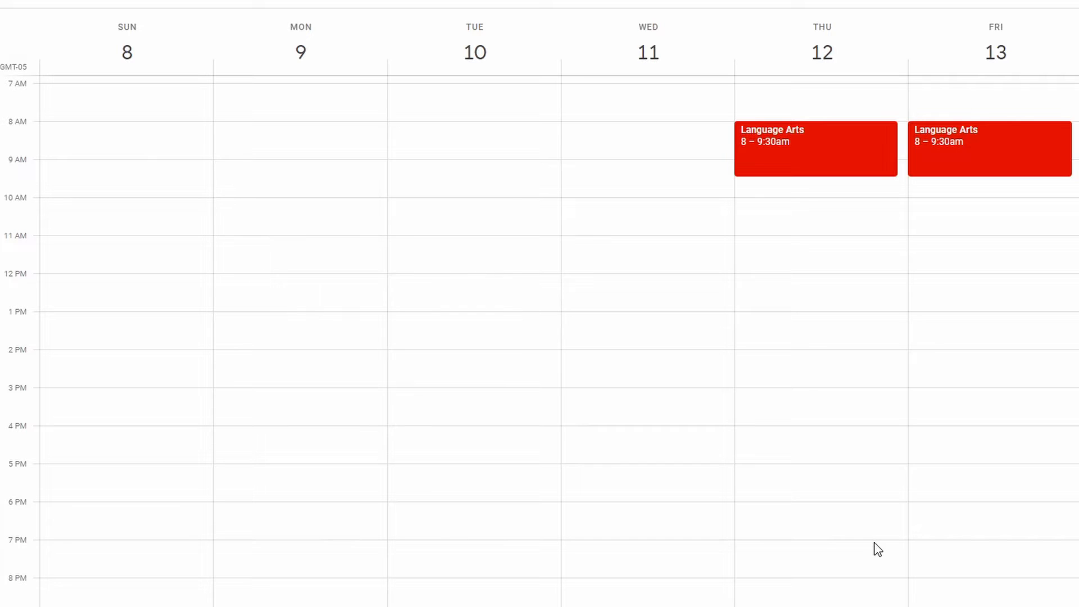
mouse_move(685, 276)
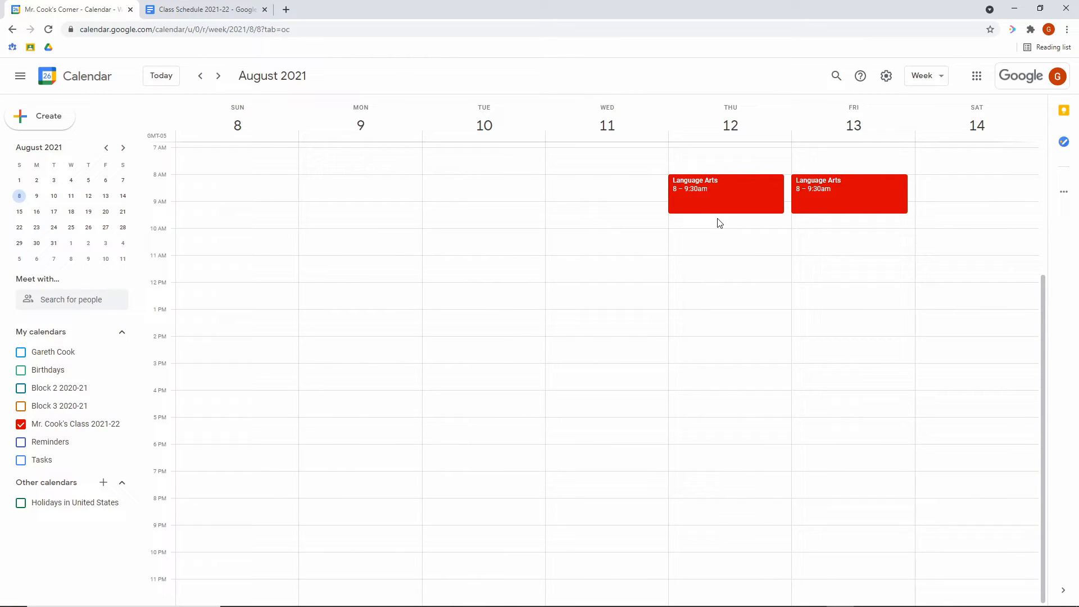
- Set Specials to repeat every weekday and give it a green event colour
left_click(726, 221)
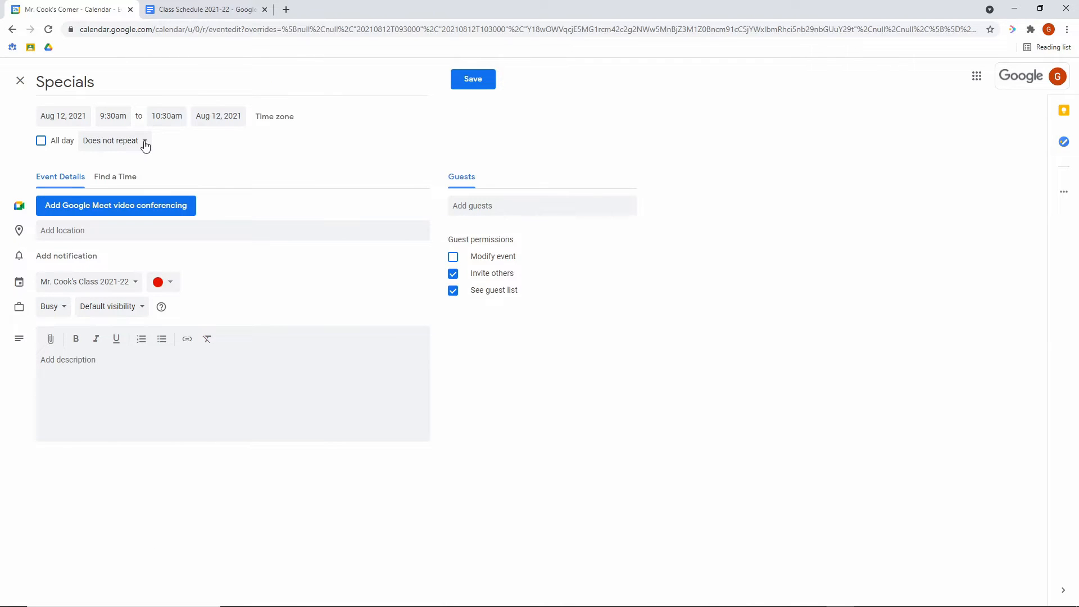
left_click(110, 141)
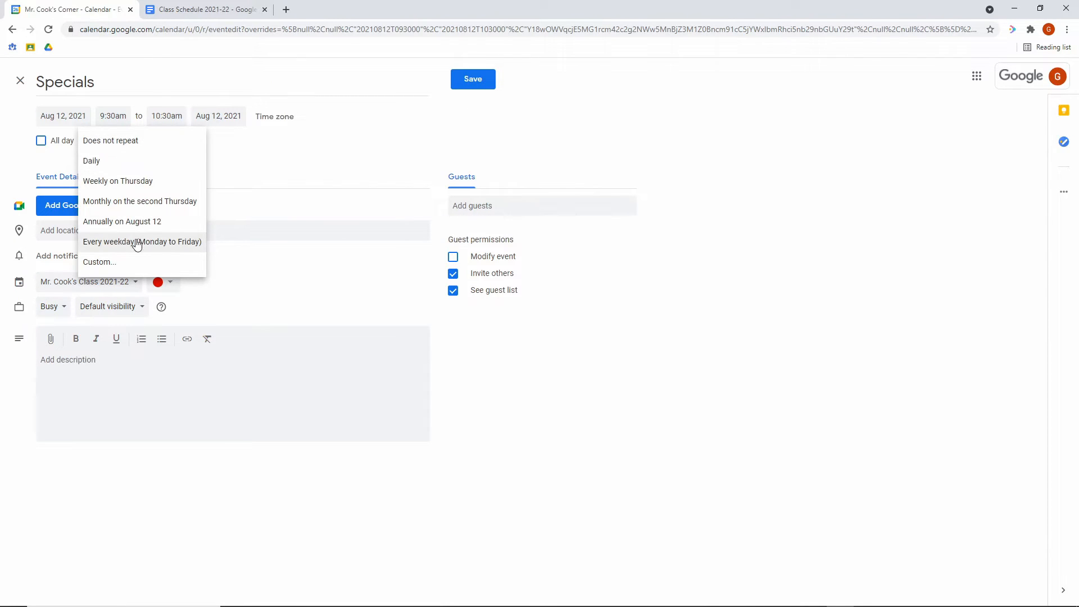
left_click(142, 242)
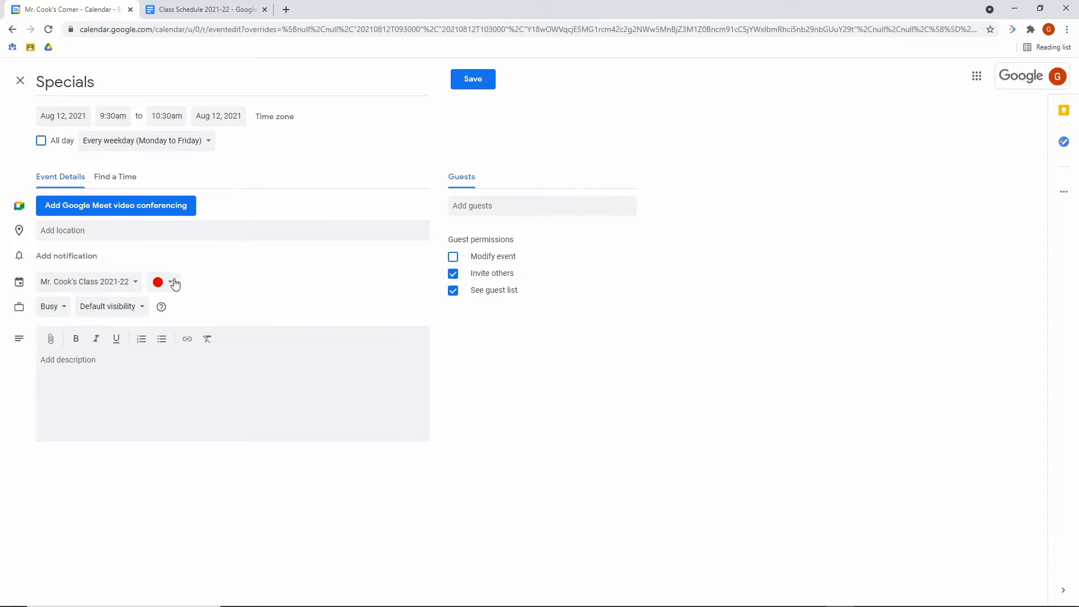
mouse_move(172, 283)
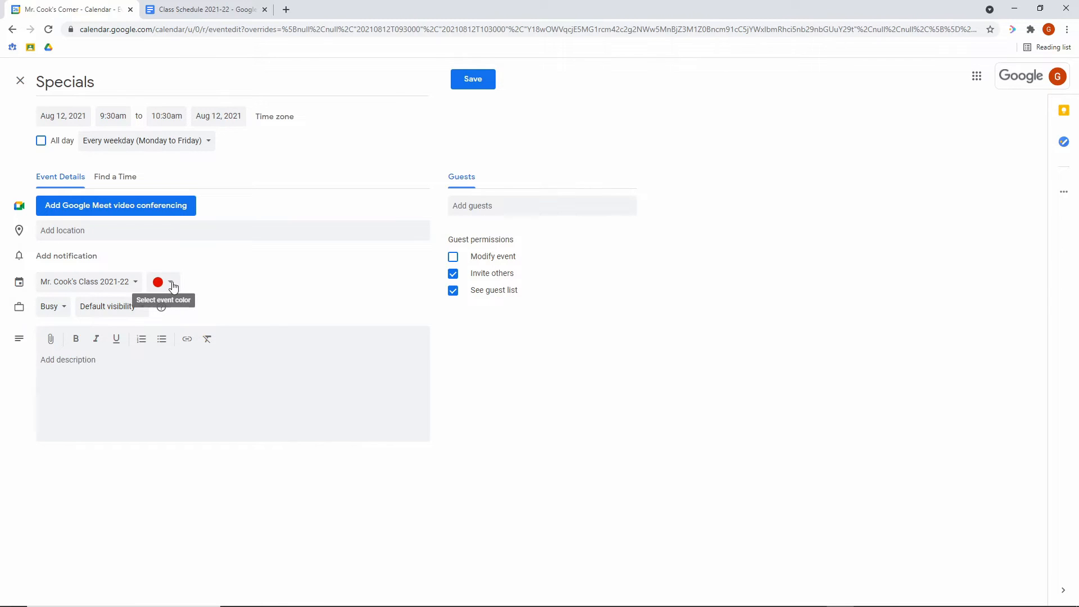
left_click(157, 282)
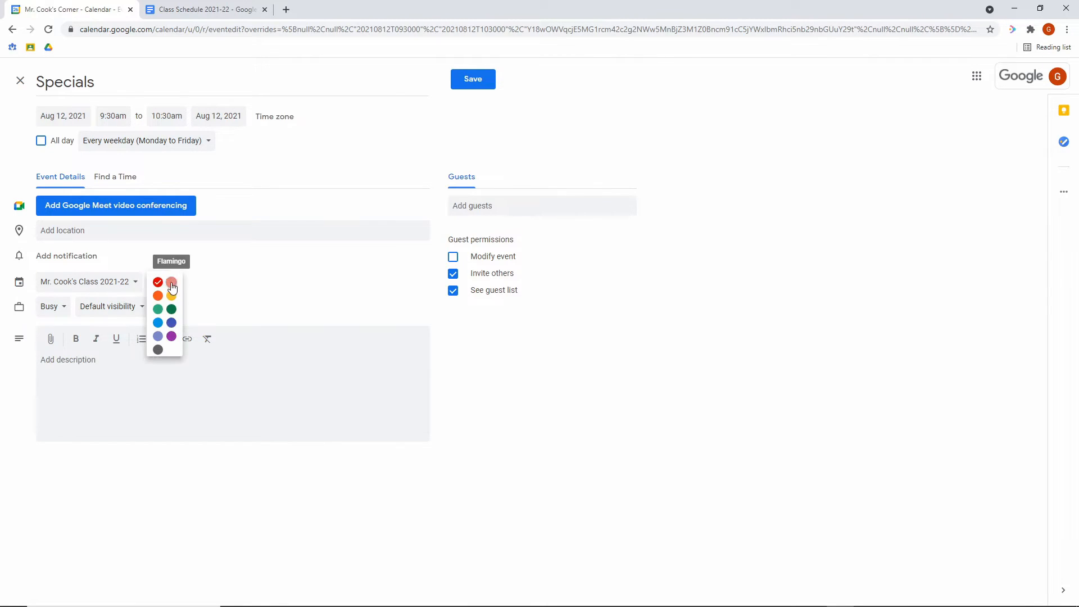
left_click(473, 79)
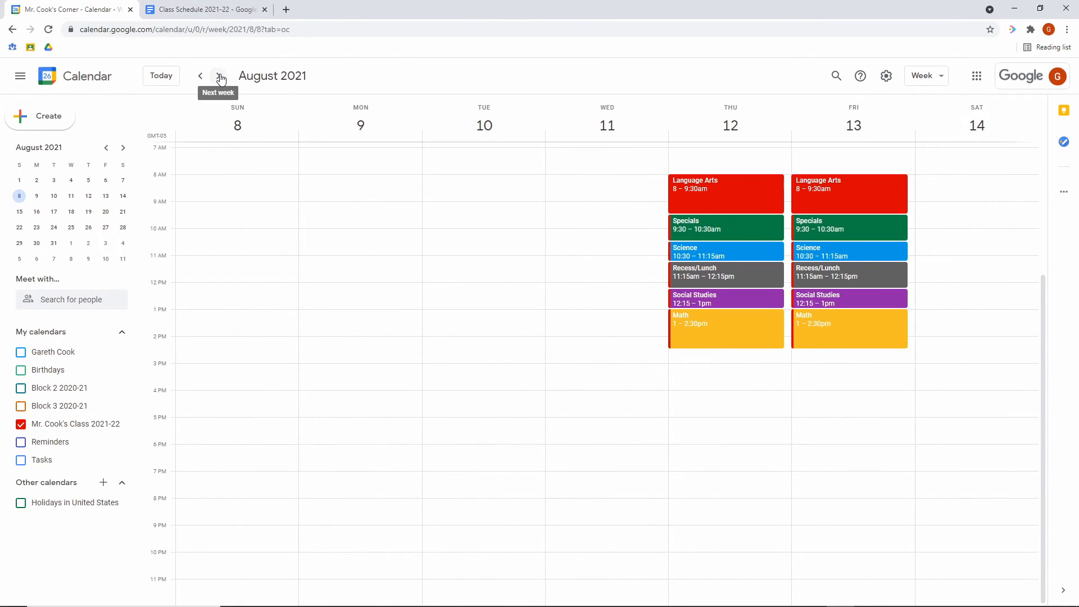
left_click(220, 76)
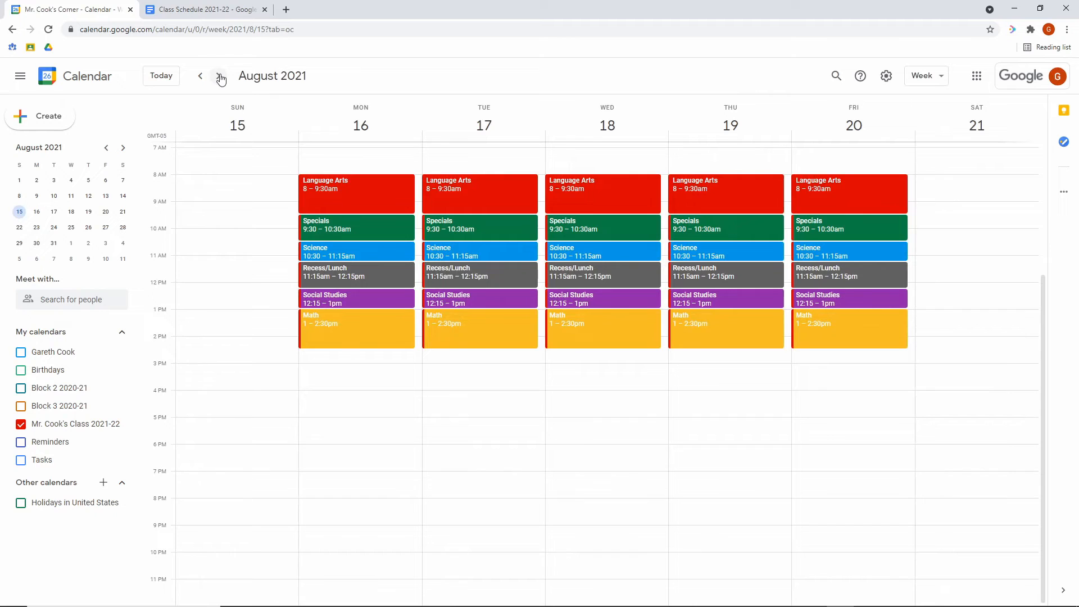
left_click(220, 76)
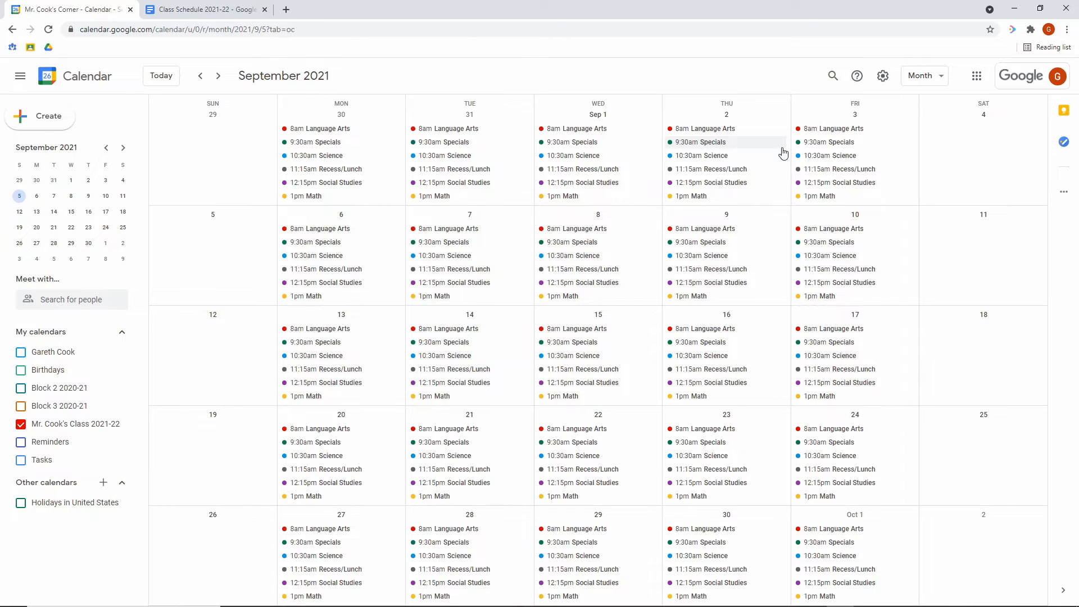
left_click(924, 76)
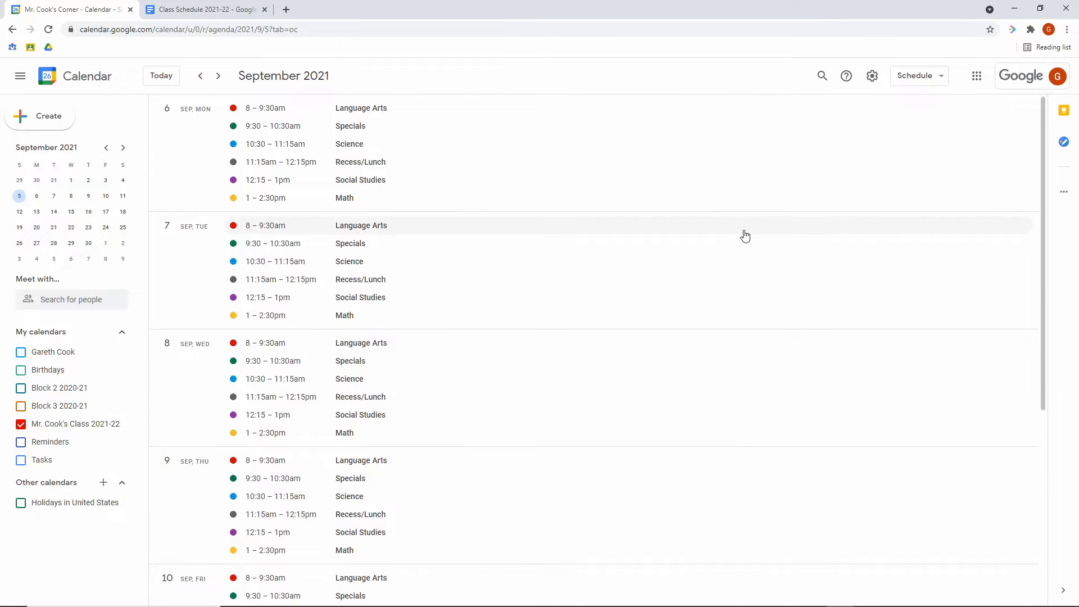
mouse_move(375, 233)
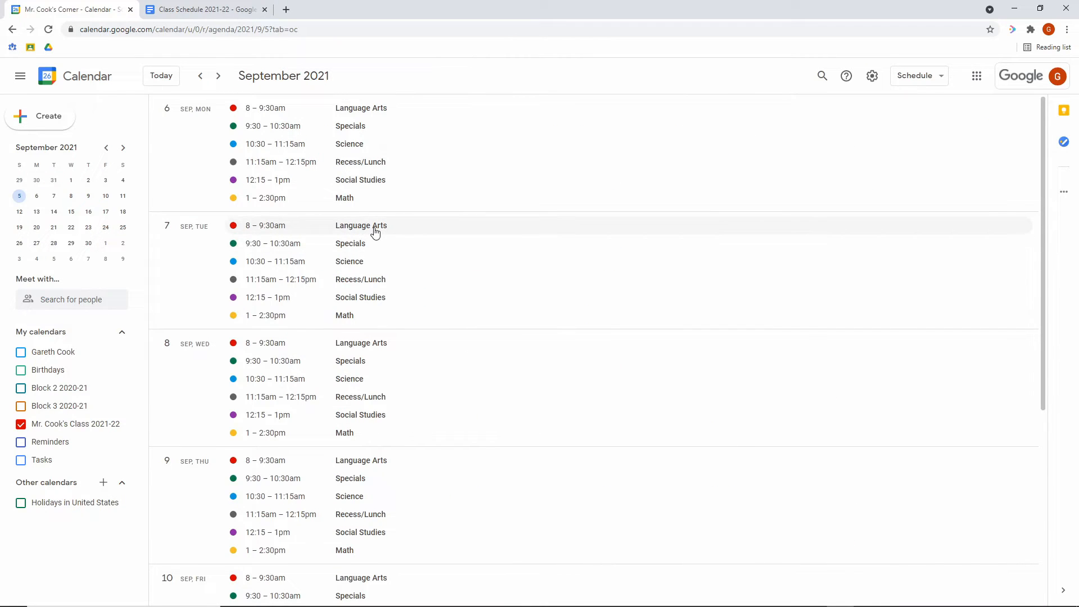
left_click(361, 225)
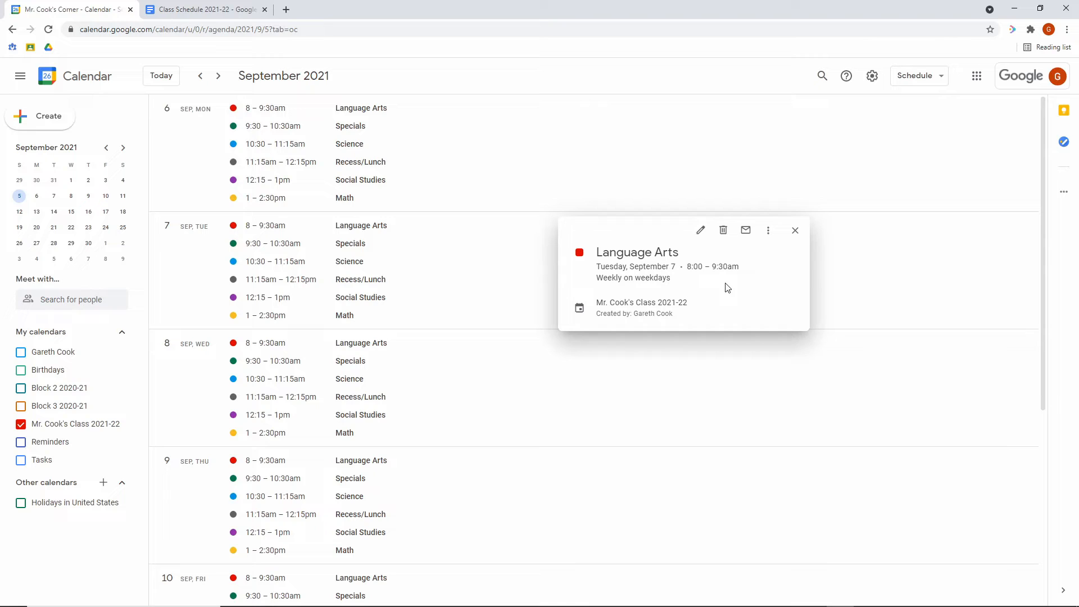
left_click(922, 76)
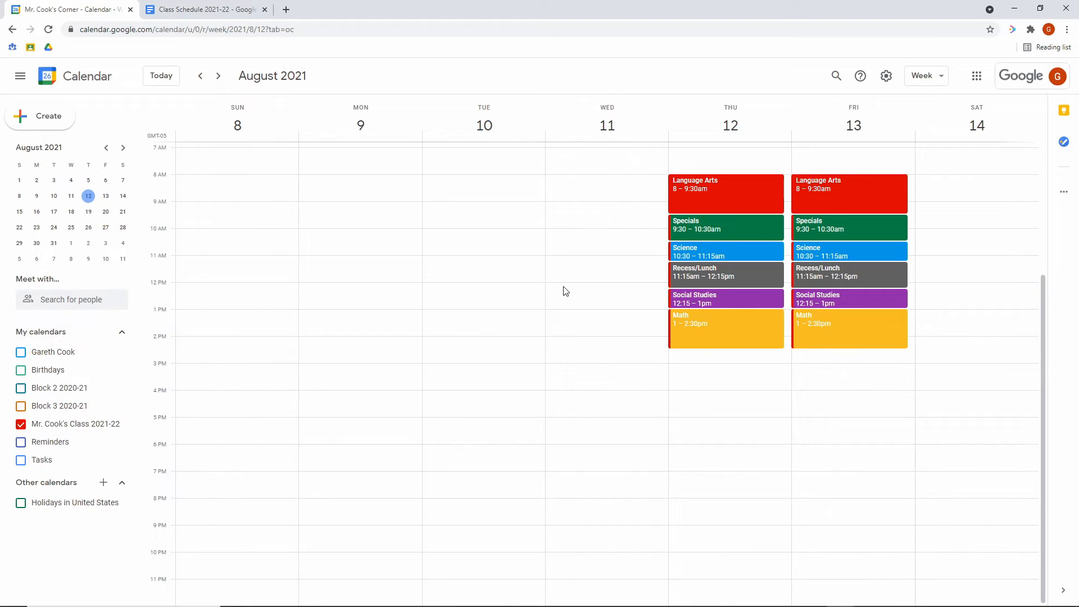
mouse_move(573, 274)
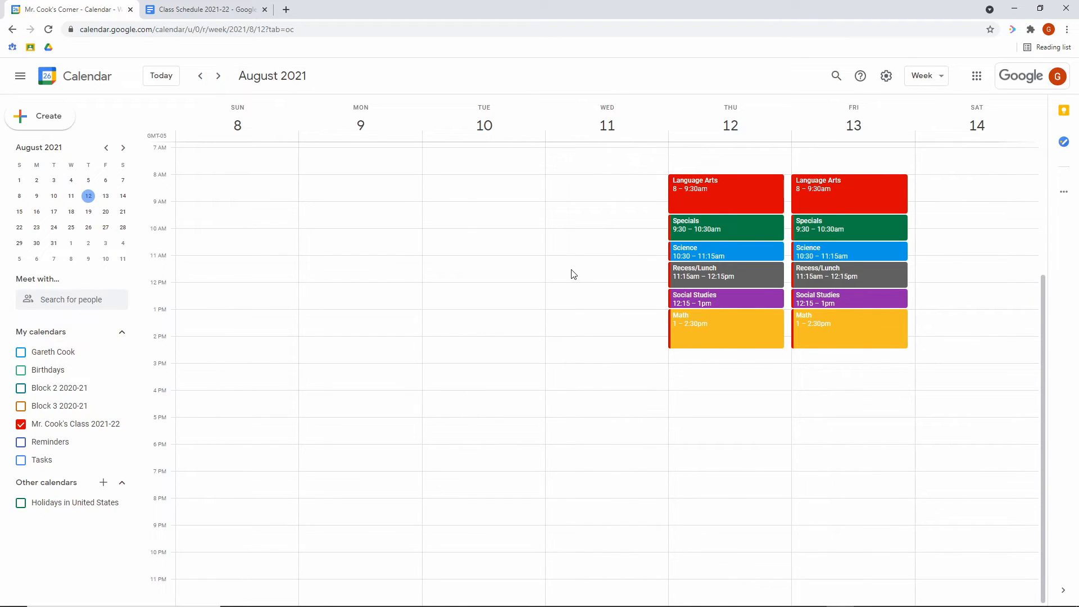
mouse_move(597, 254)
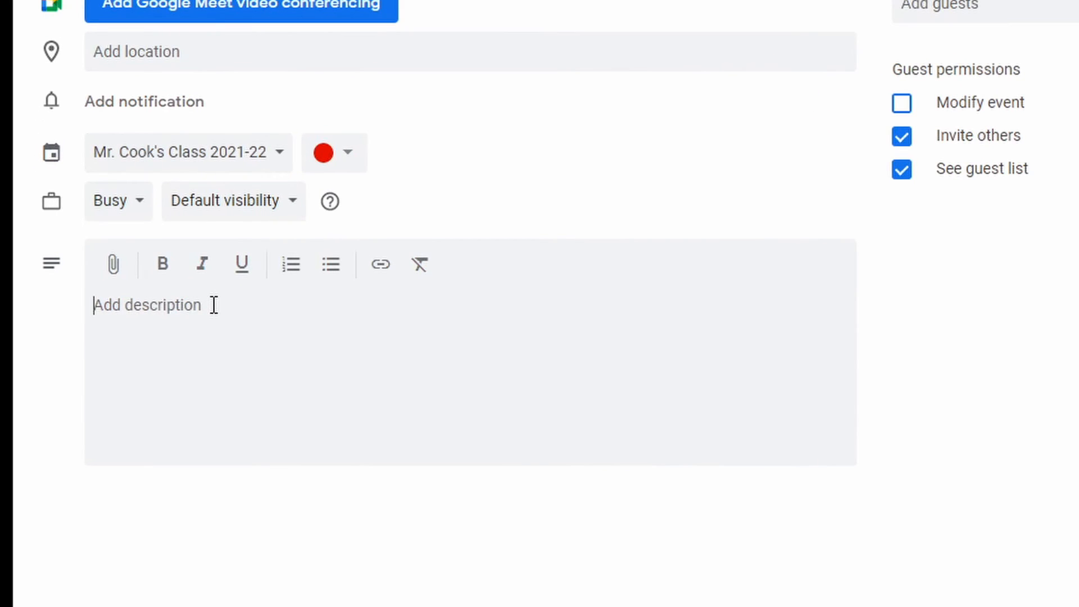
- Type 'Today - Worked on "All About Me" page' into the Language Arts description
type("Today - Worked on \"All About Me\" page")
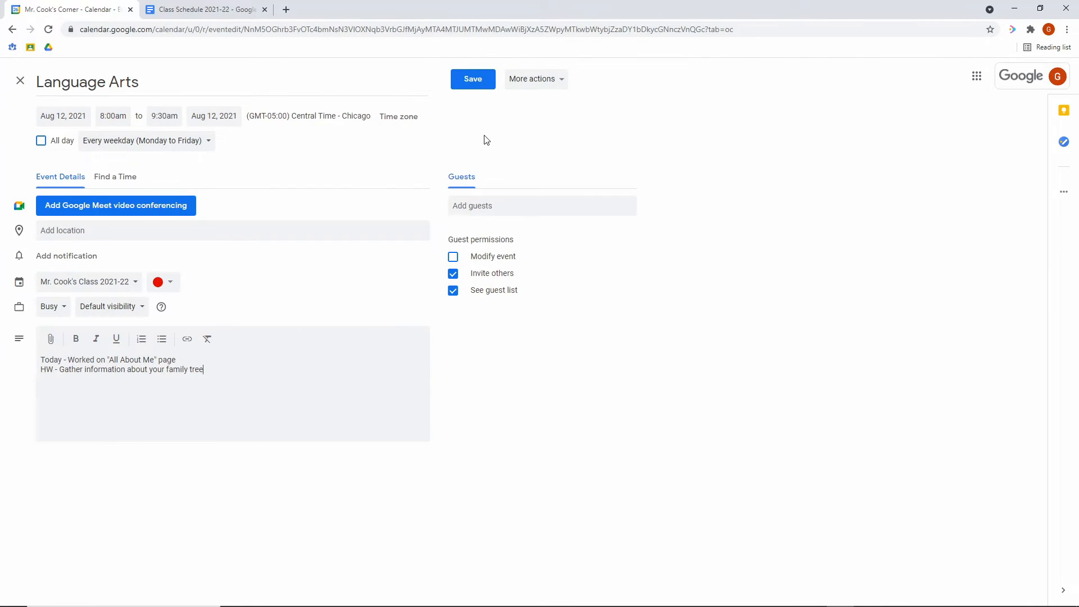
- Save the Language Arts notes to This event only, not the series
left_click(473, 79)
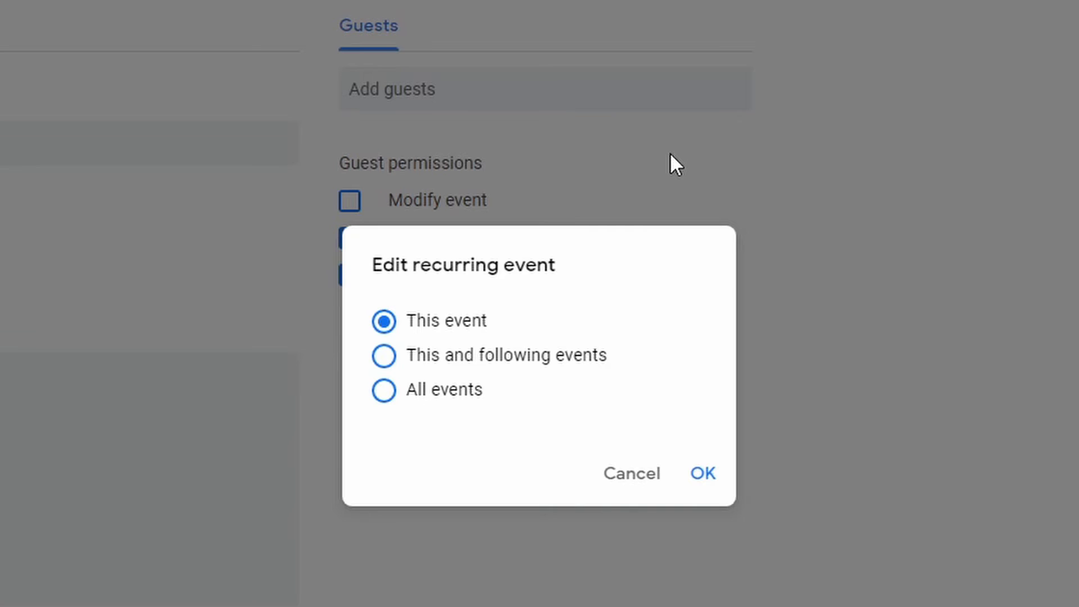
mouse_move(680, 288)
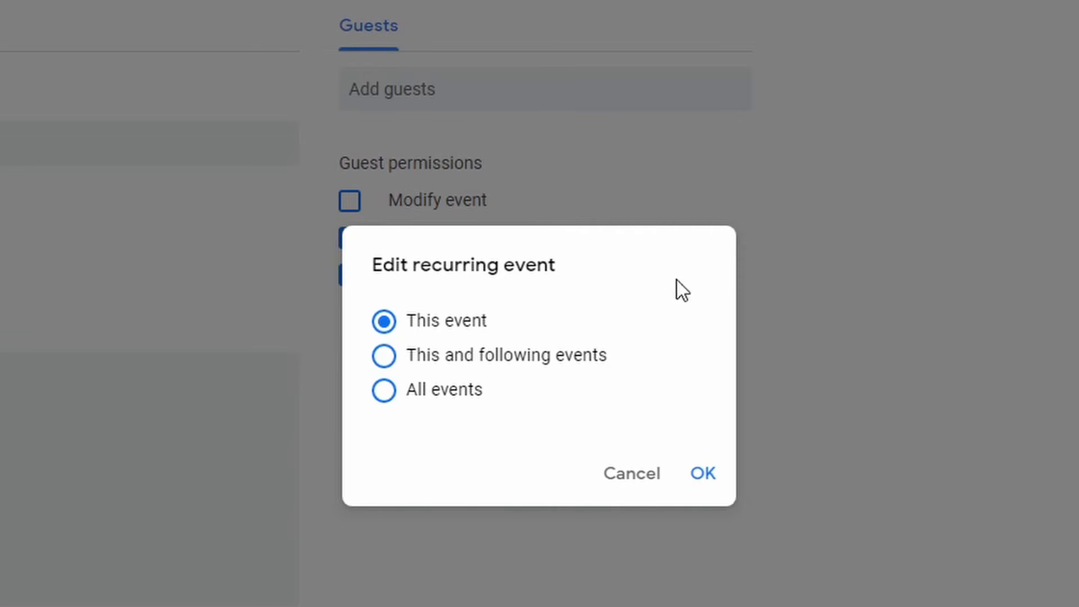
left_click(702, 473)
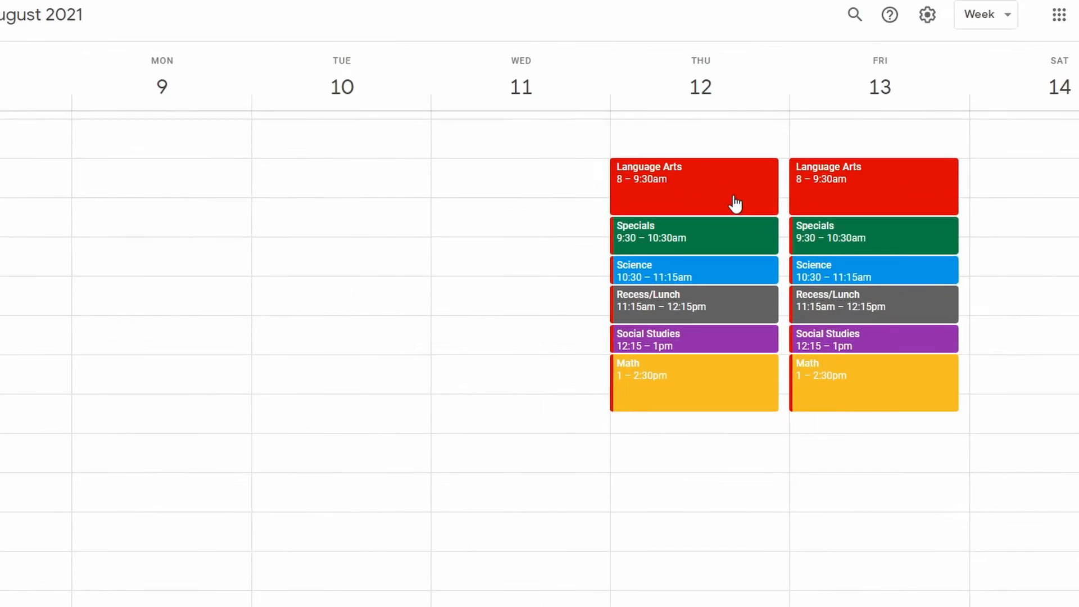
- Preview the August 12 Language Arts class's 'All About Me' and family-tree homework notes
left_click(693, 186)
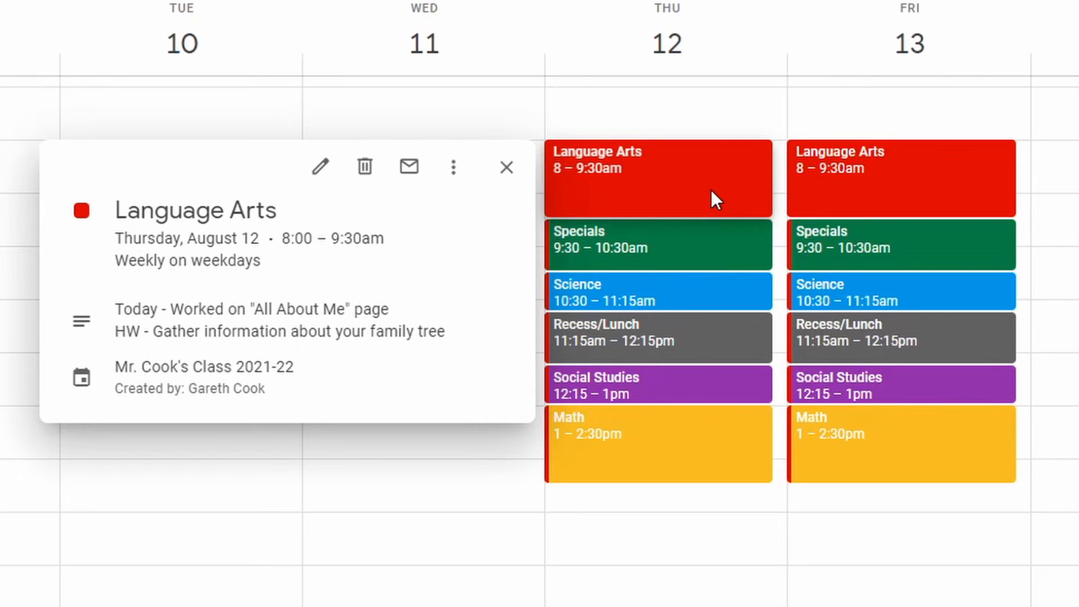
mouse_move(922, 200)
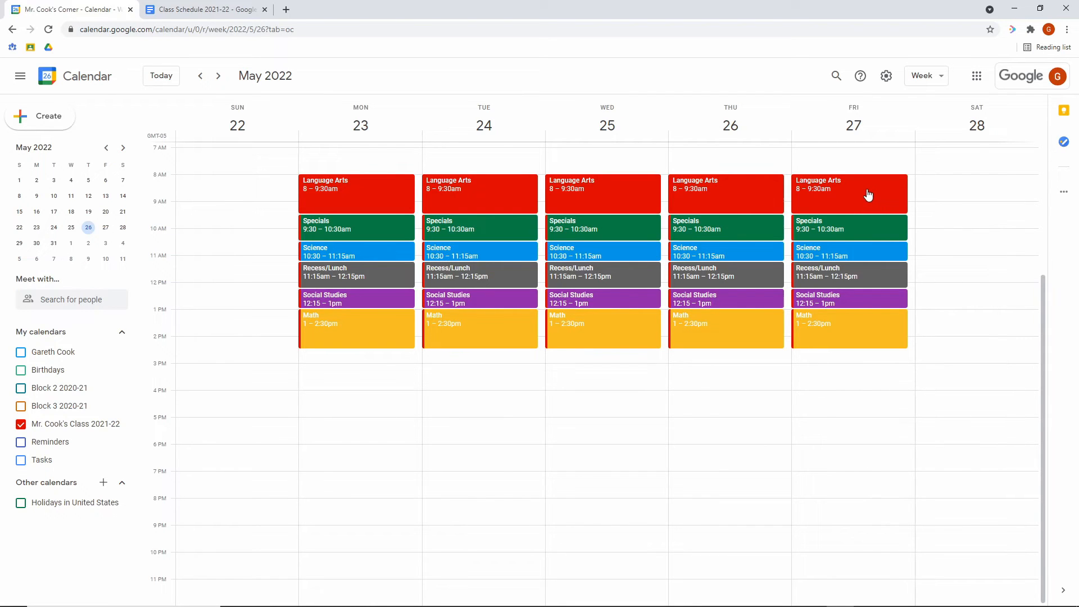
left_click(849, 193)
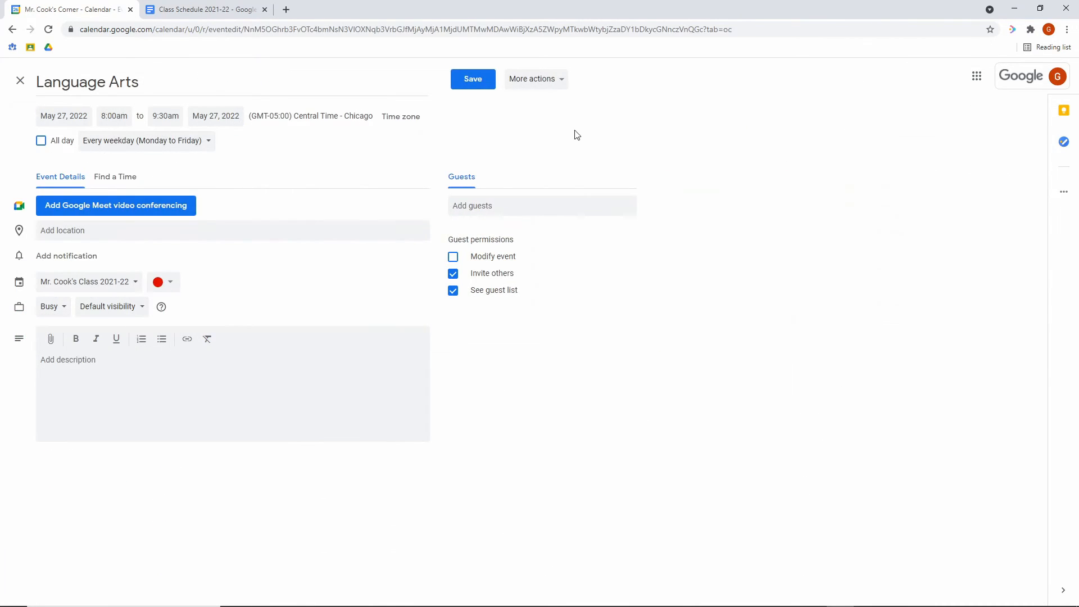
left_click(535, 79)
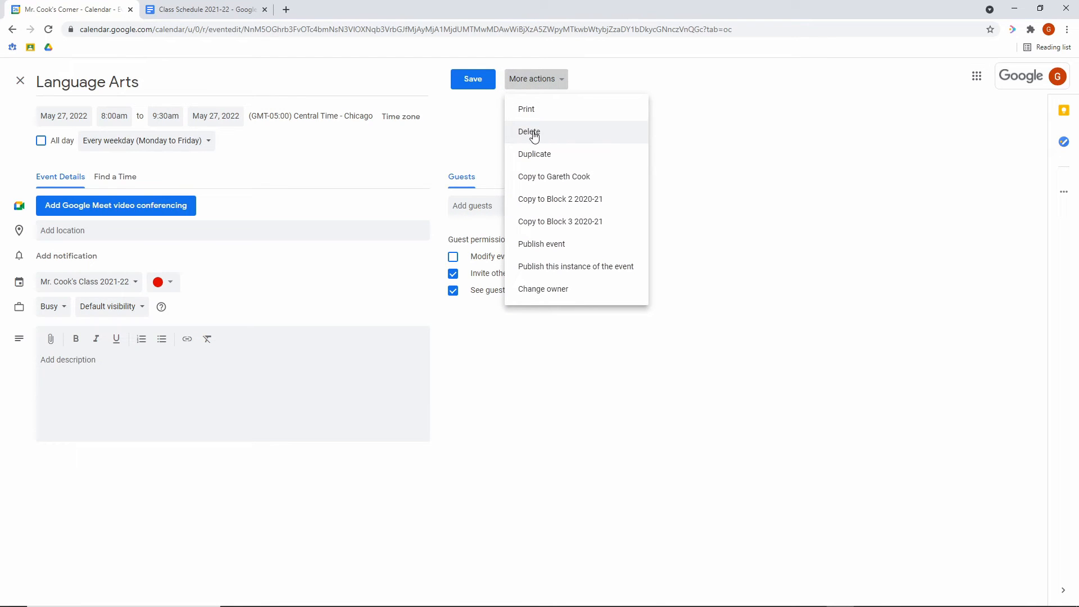
left_click(530, 132)
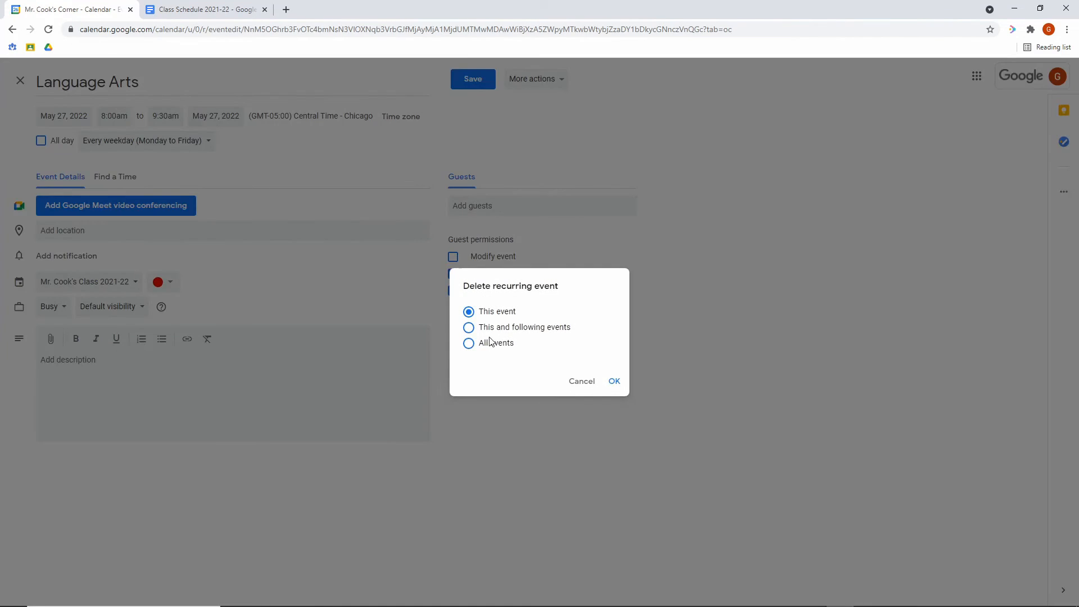
left_click(469, 342)
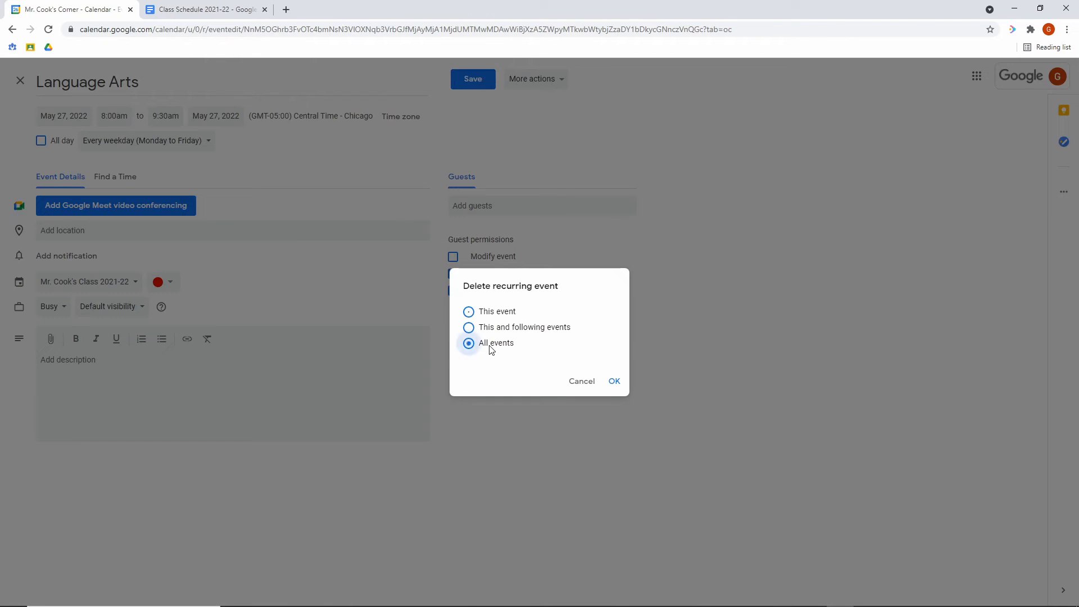
left_click(469, 342)
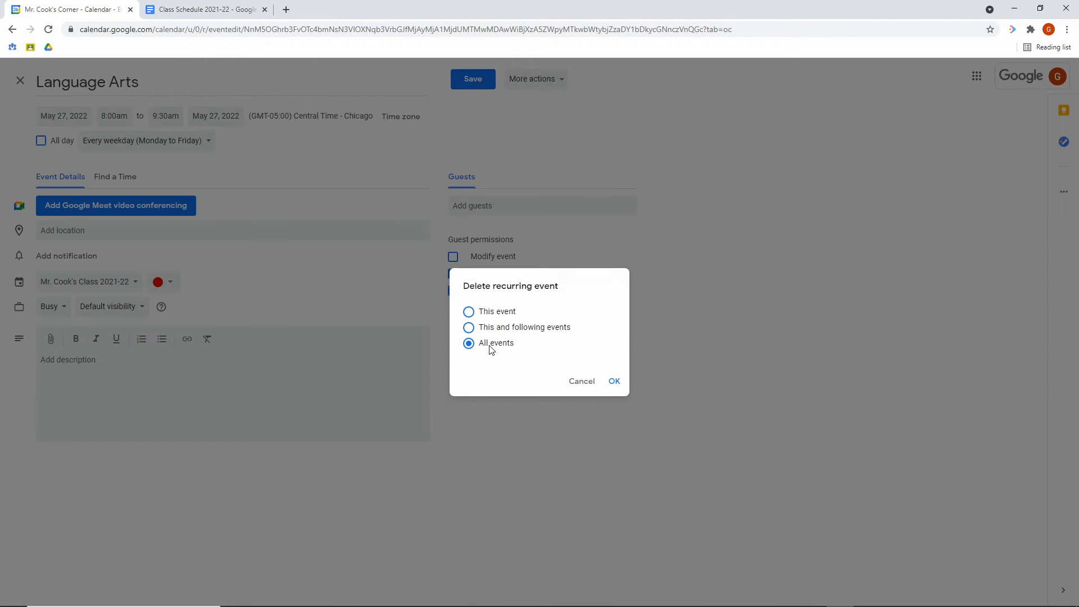
left_click(614, 381)
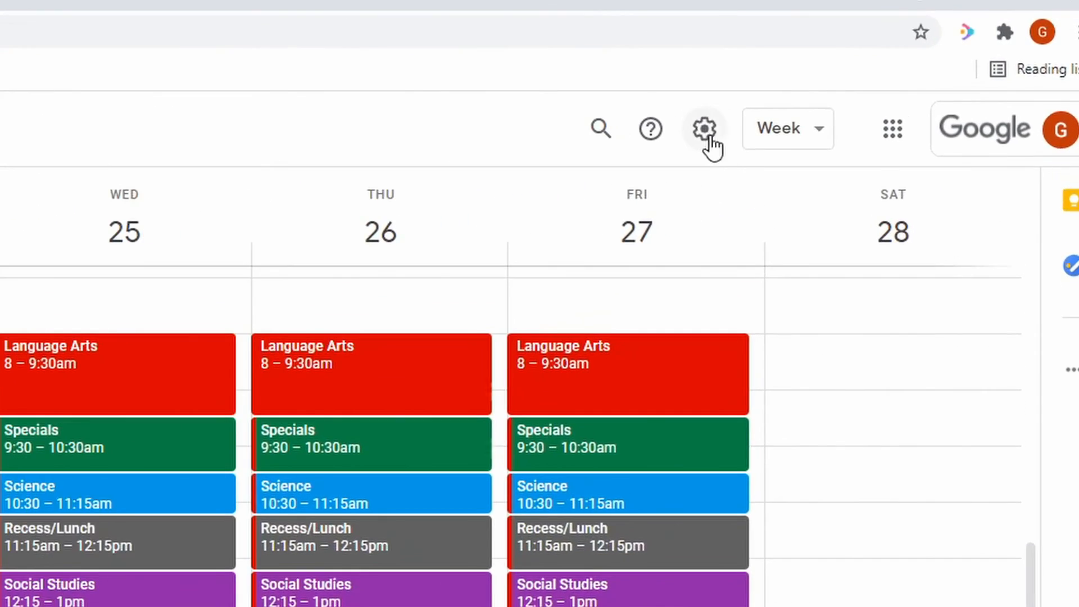
- Choose Settings from the gear menu to reach the General settings page
left_click(703, 129)
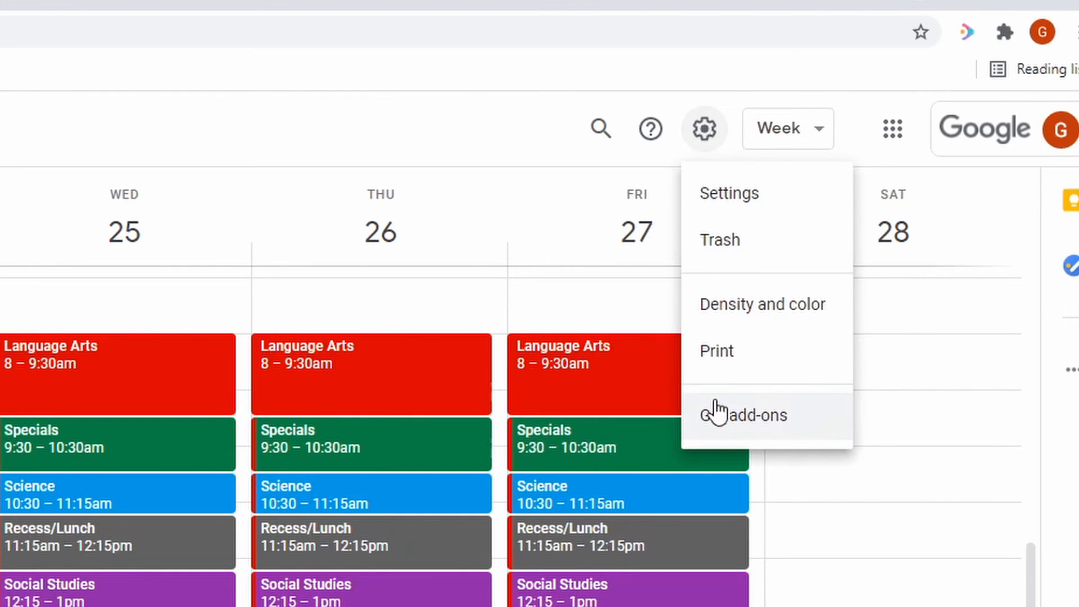
left_click(729, 193)
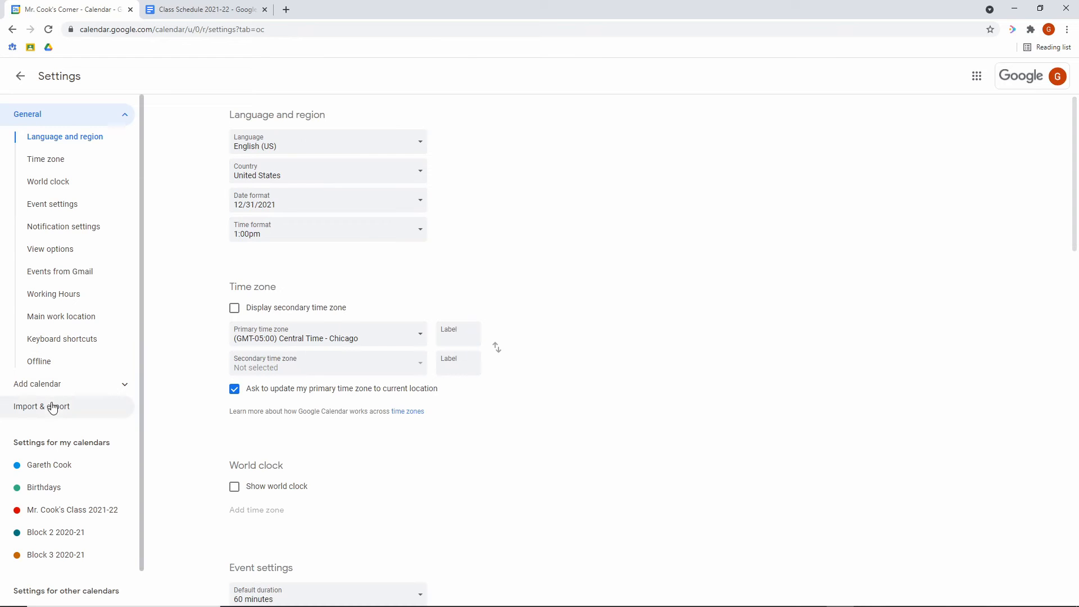
mouse_move(48, 515)
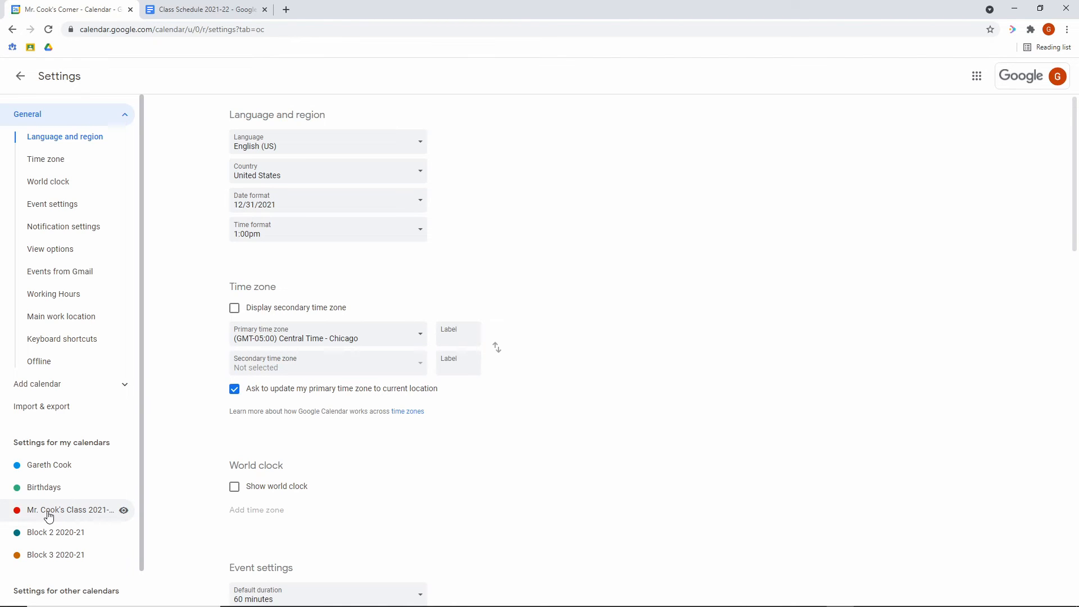
- Get and copy the shareable link for Mr. Cook's Class 2021-22 under Access permissions
left_click(70, 510)
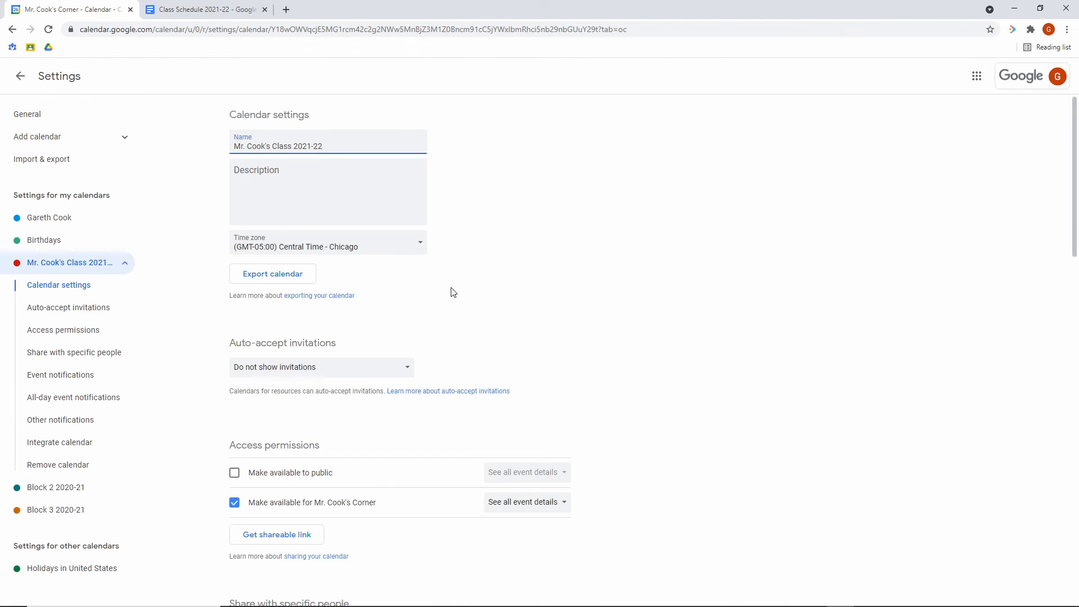
scroll("down", 3)
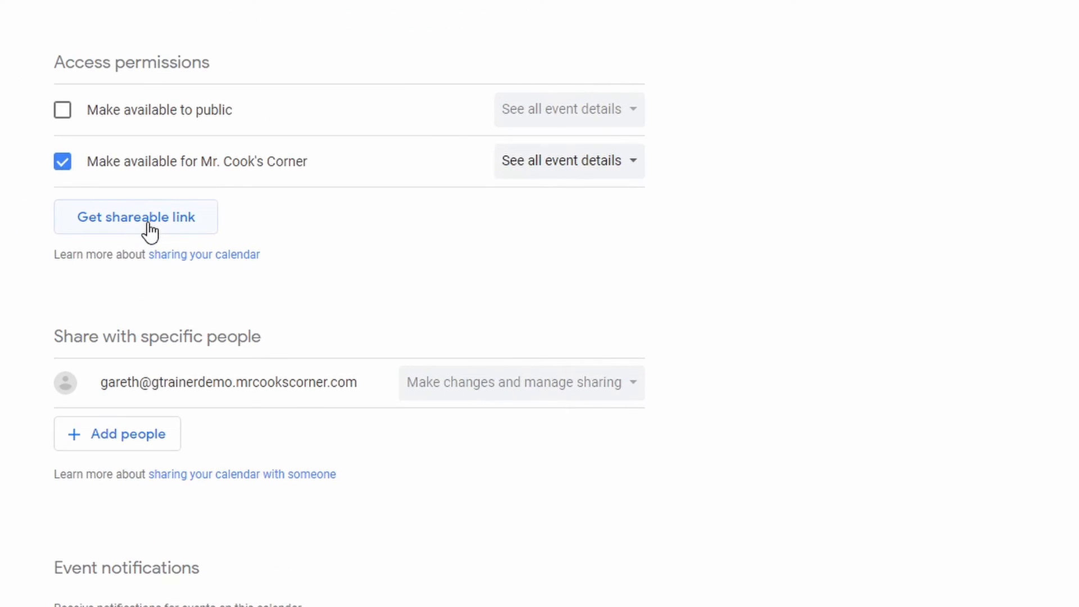
left_click(135, 217)
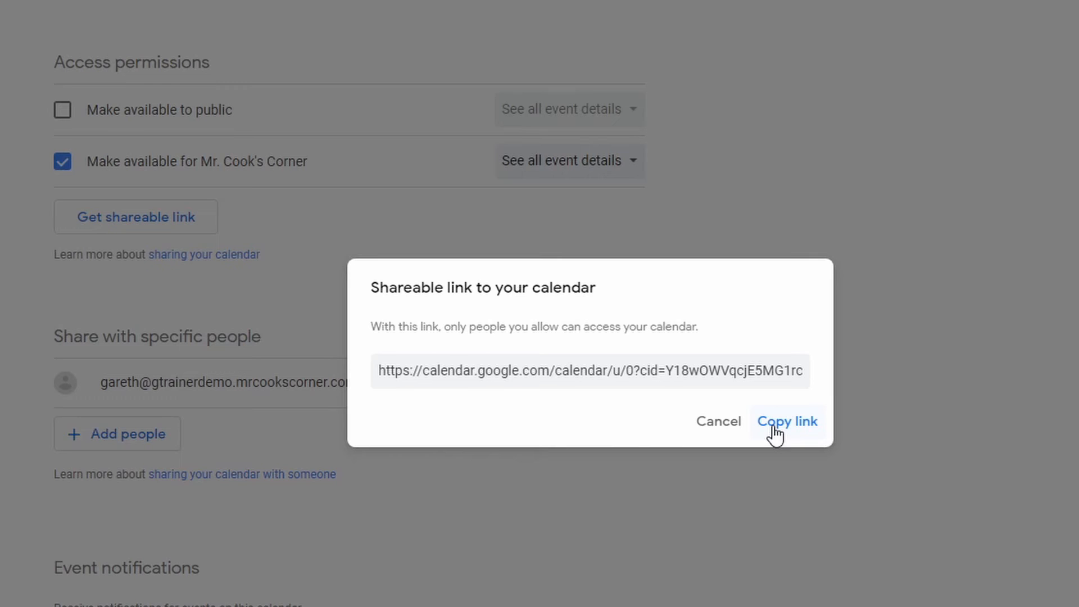
left_click(787, 421)
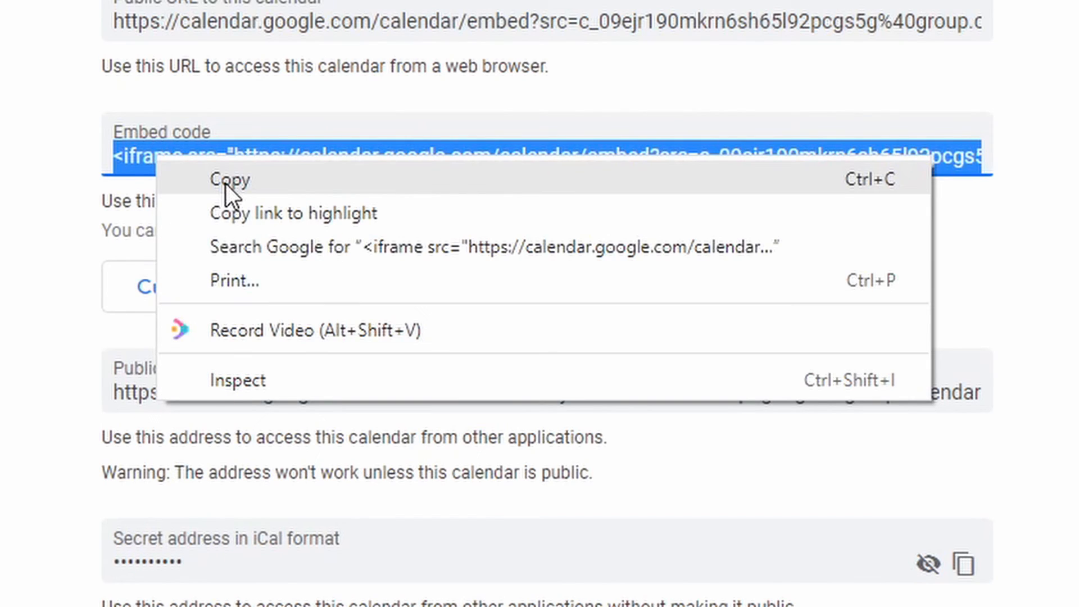
- Copy the class calendar's Integrate calendar embed code and move to the Google Sites page
left_click(232, 180)
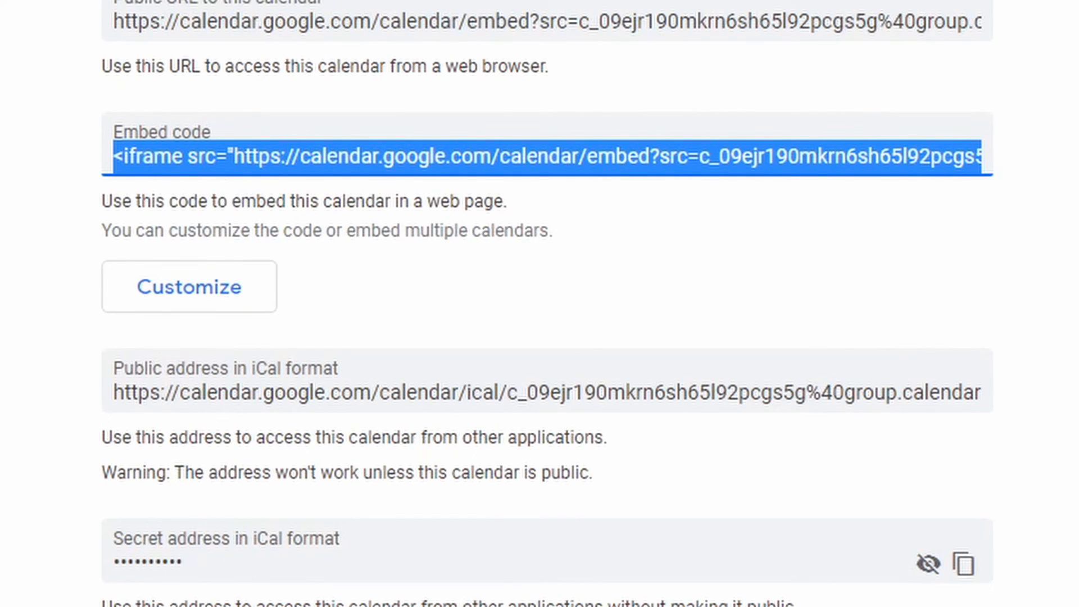
left_click(203, 10)
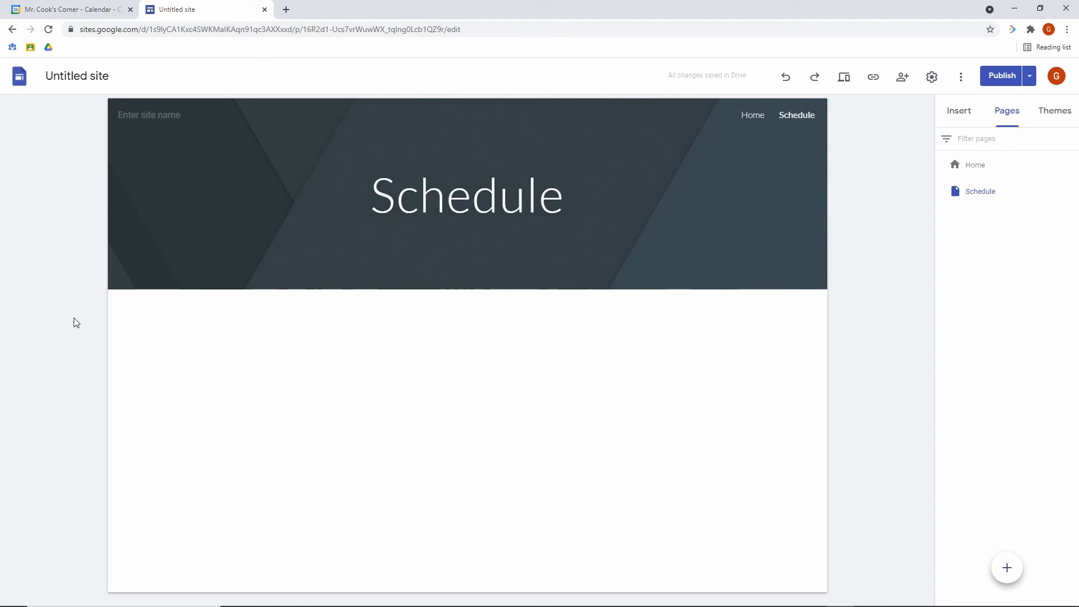
mouse_move(979, 129)
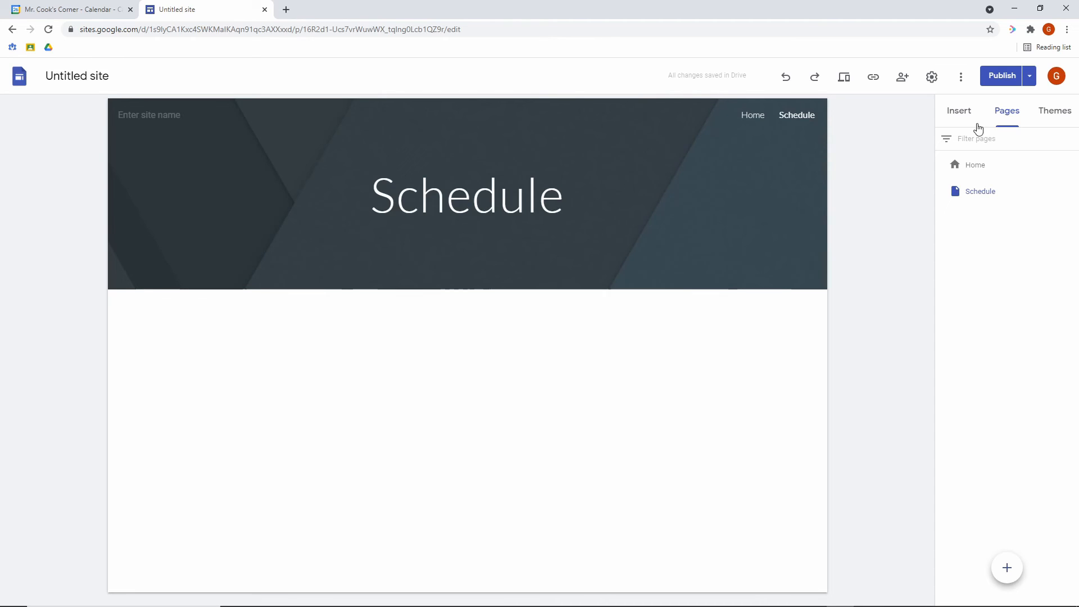
- Start a web embed on the Schedule page and paste the calendar's iframe code
left_click(959, 111)
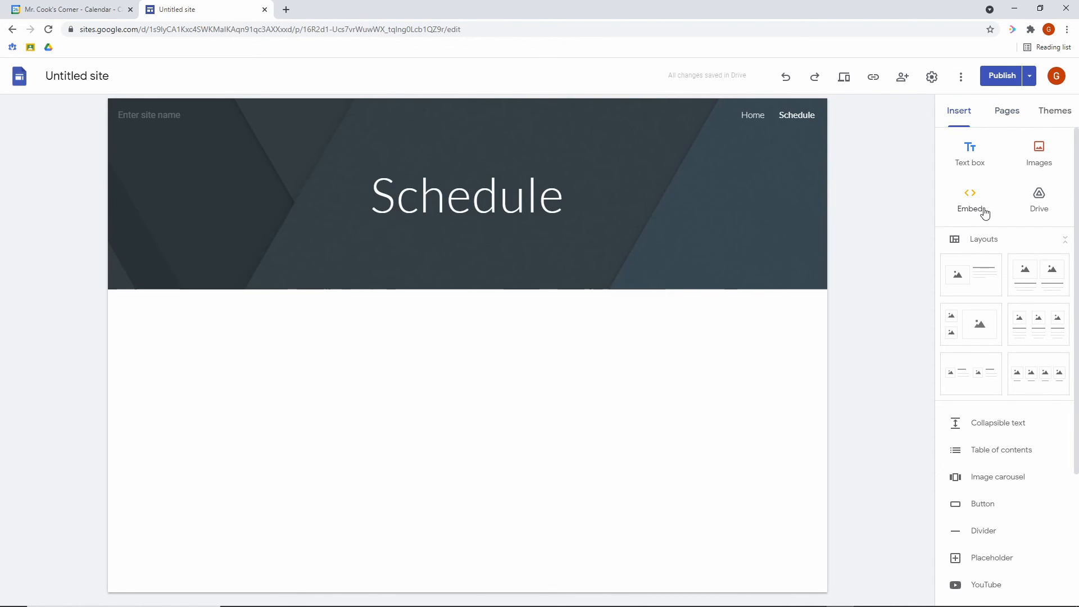
left_click(969, 199)
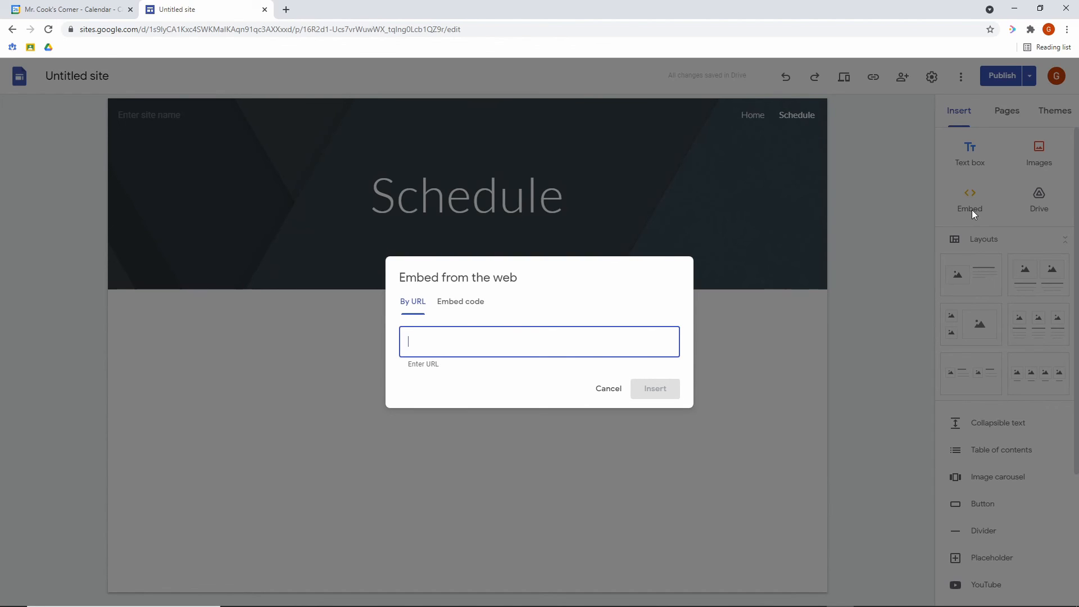
mouse_move(414, 310)
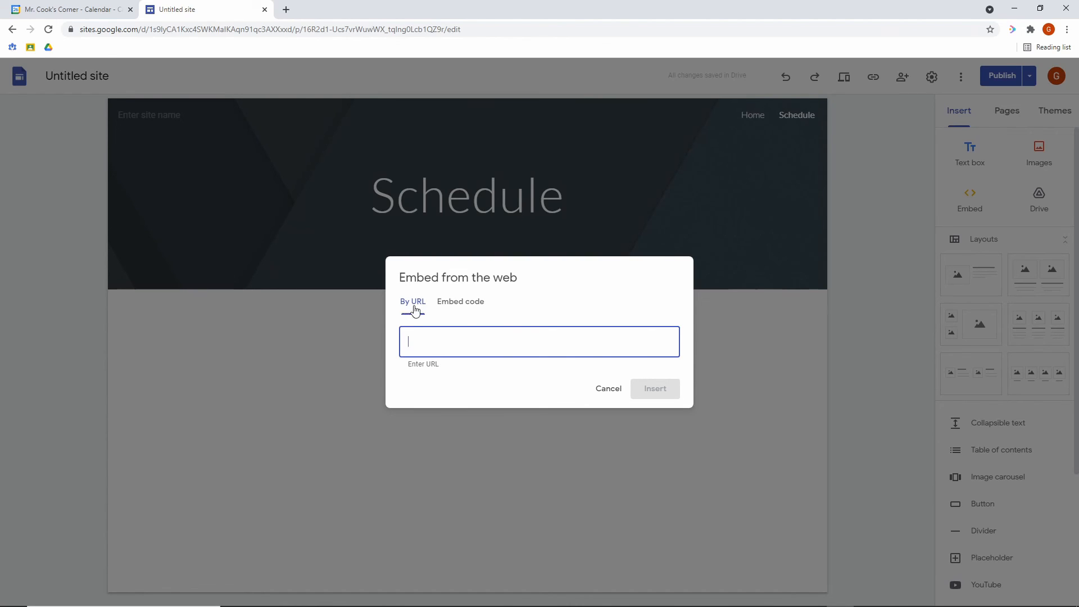
mouse_move(463, 309)
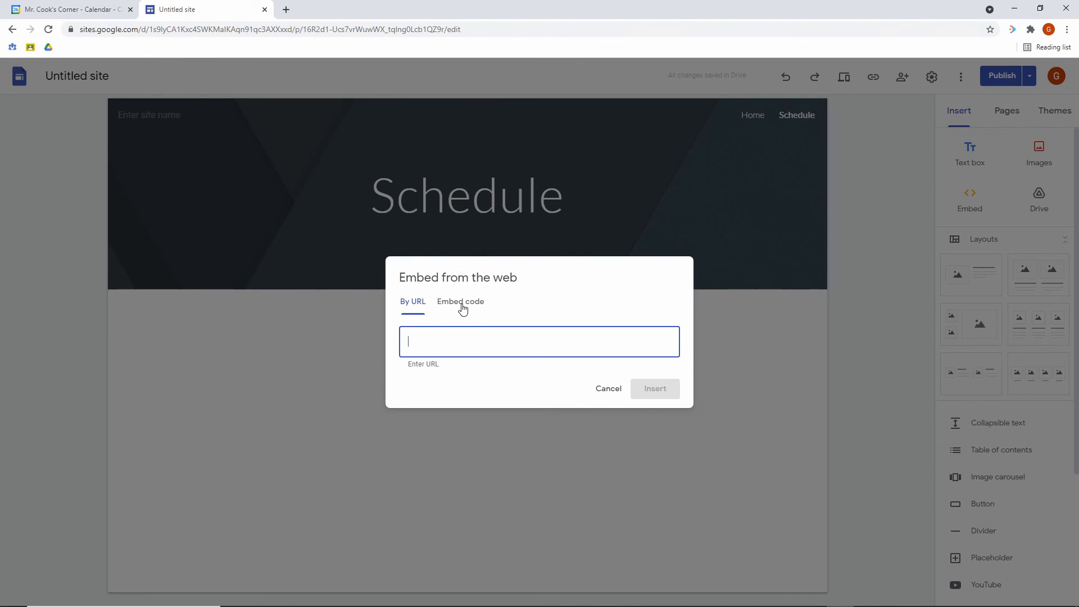
left_click(460, 301)
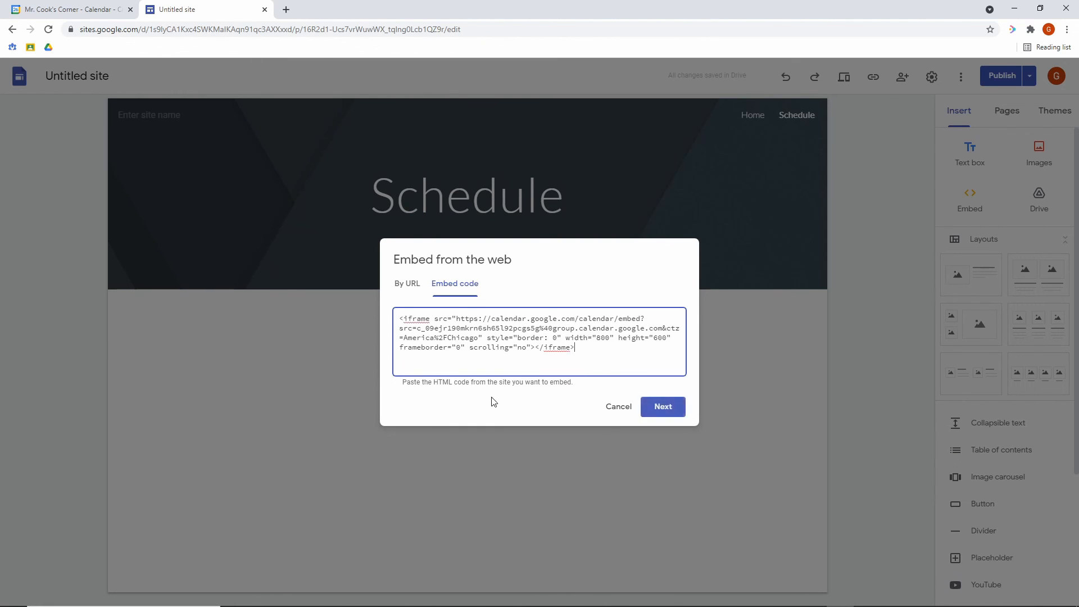
- Insert the calendar embed, widen and centre it, then view the published Schedule page
left_click(661, 406)
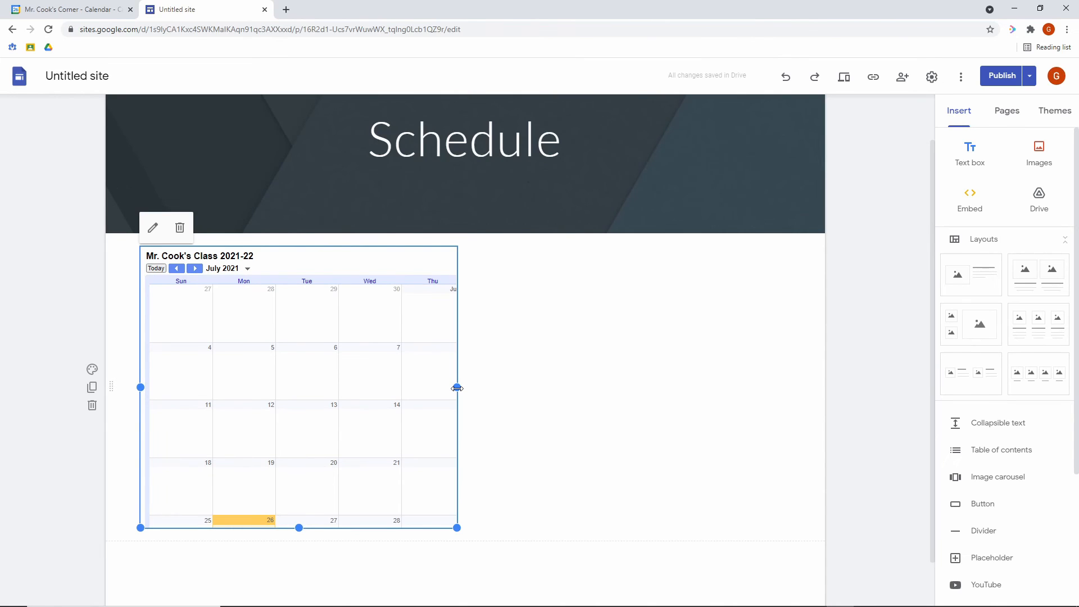
left_click_drag(457, 388, 611, 387)
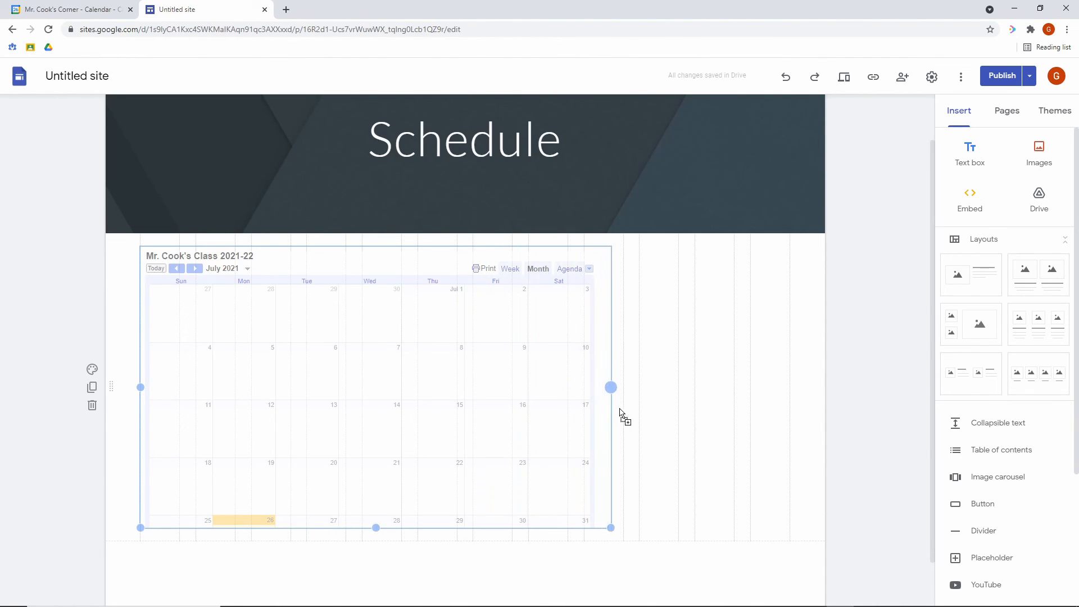
left_click_drag(611, 387, 623, 387)
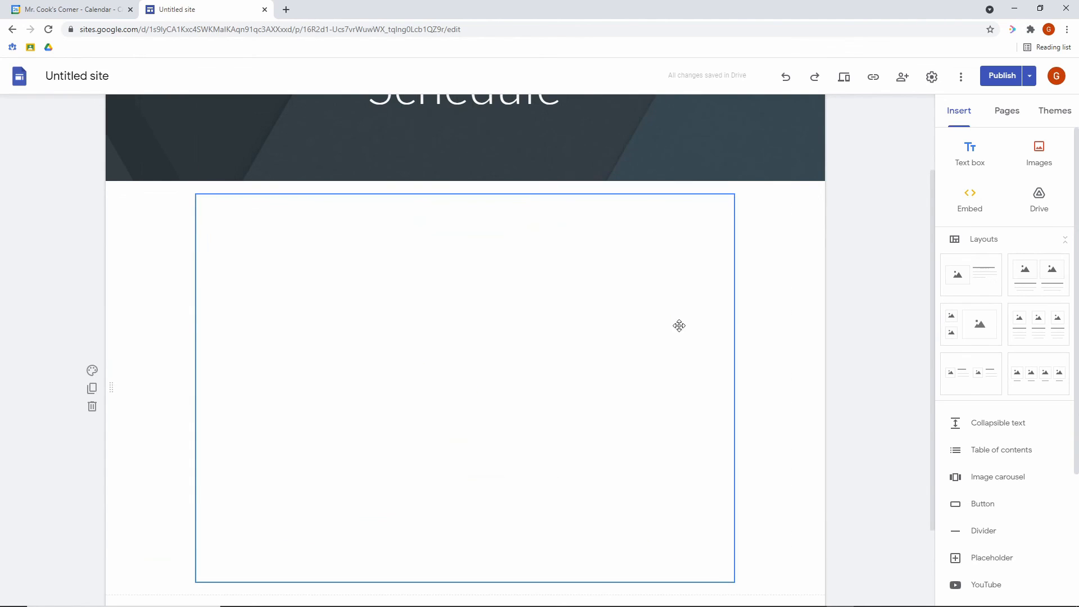
left_click(1000, 76)
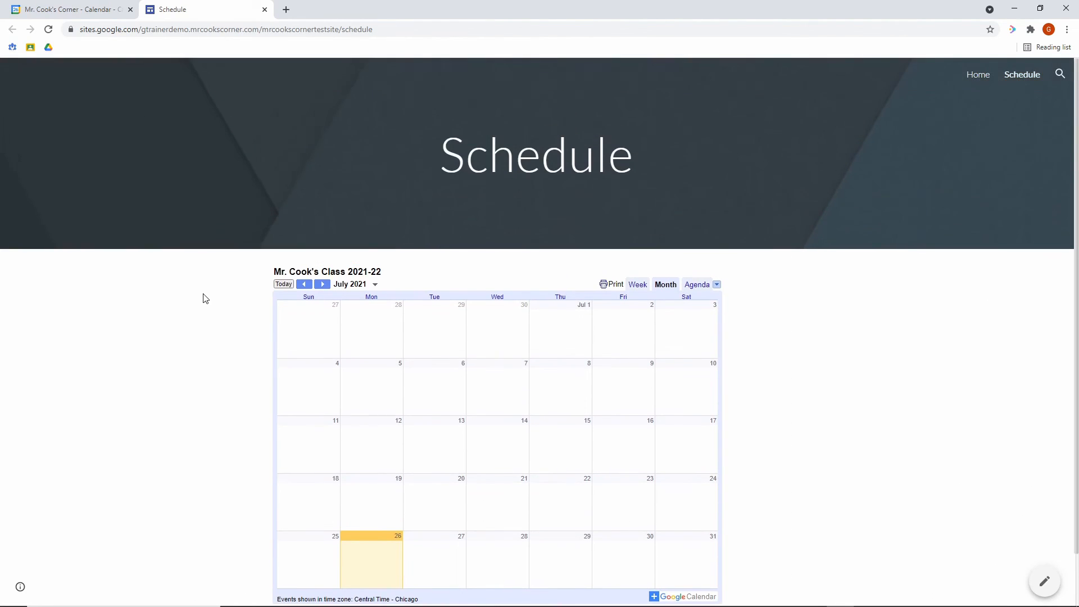
- Show the embedded calendar in week view for August 8–14, 2021
left_click(322, 283)
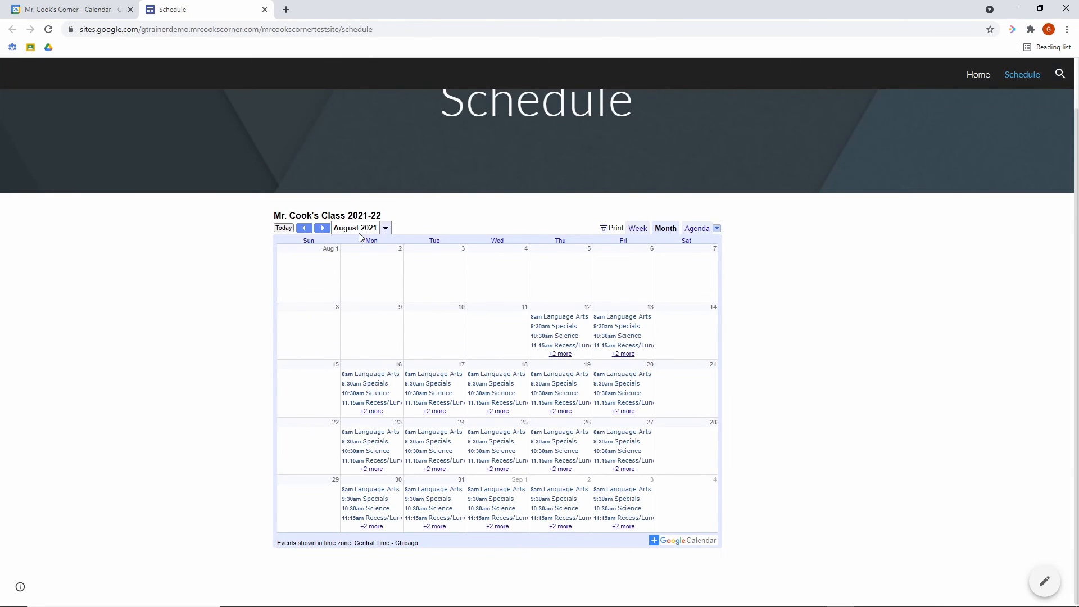
mouse_move(665, 240)
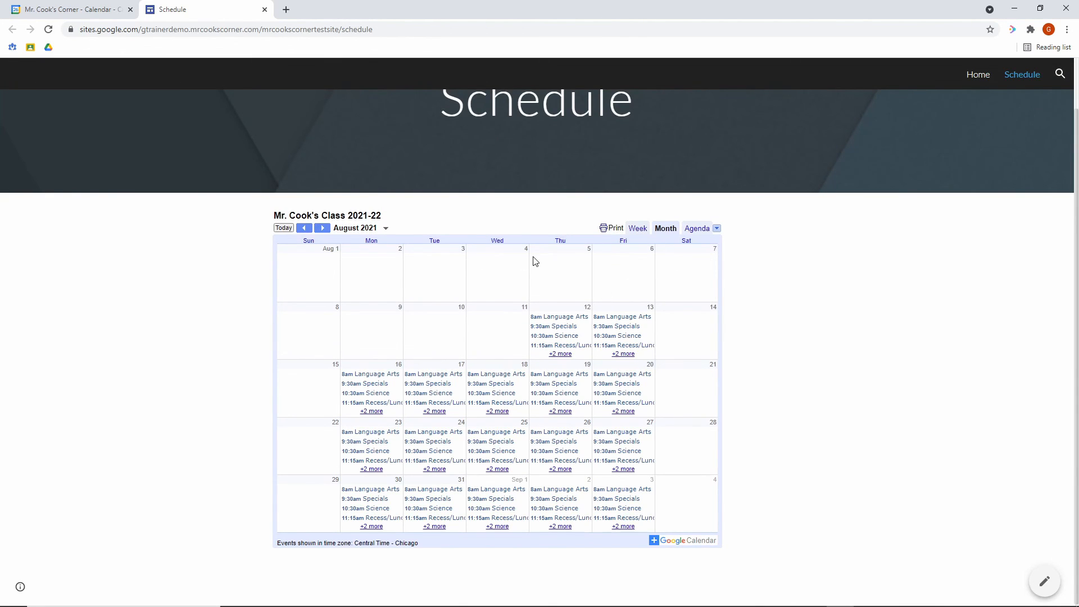
left_click(637, 227)
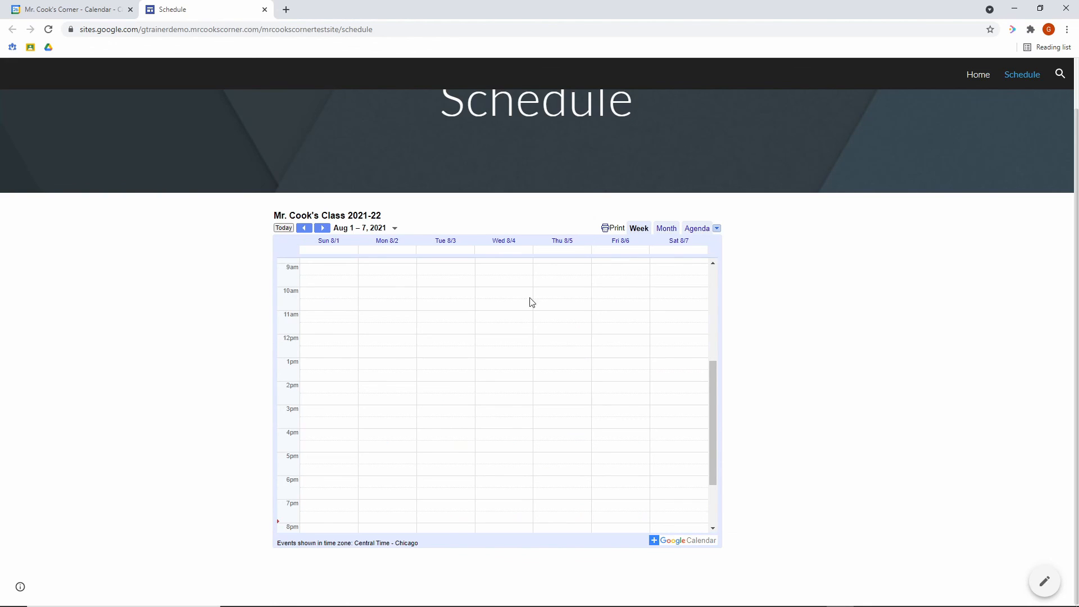
left_click(322, 227)
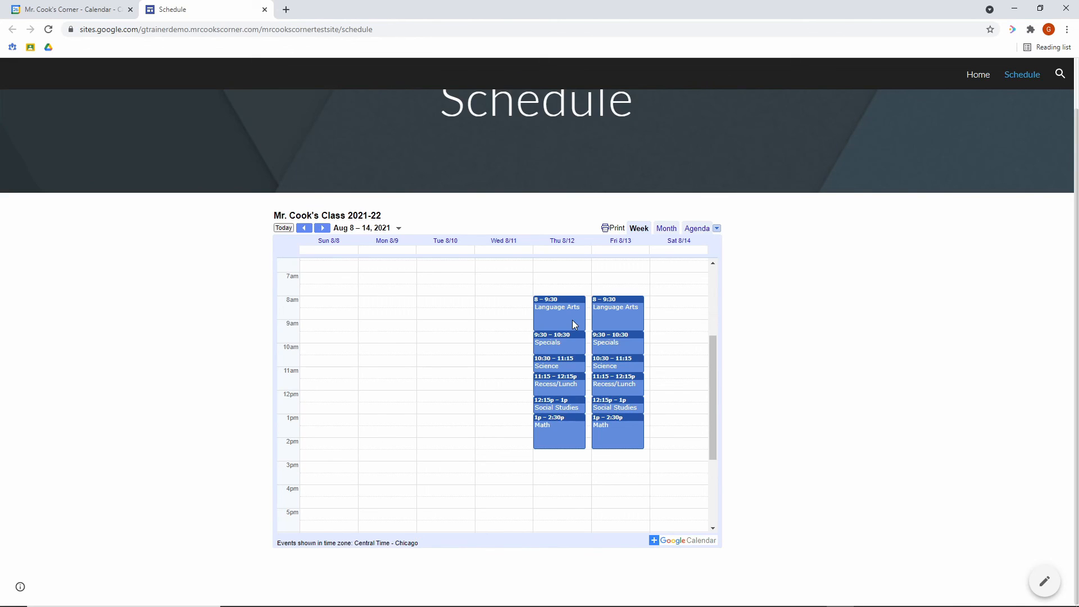
- View Thursday's Language Arts, Specials and Recess/Lunch details, ending on the Language Arts homework note
left_click(558, 303)
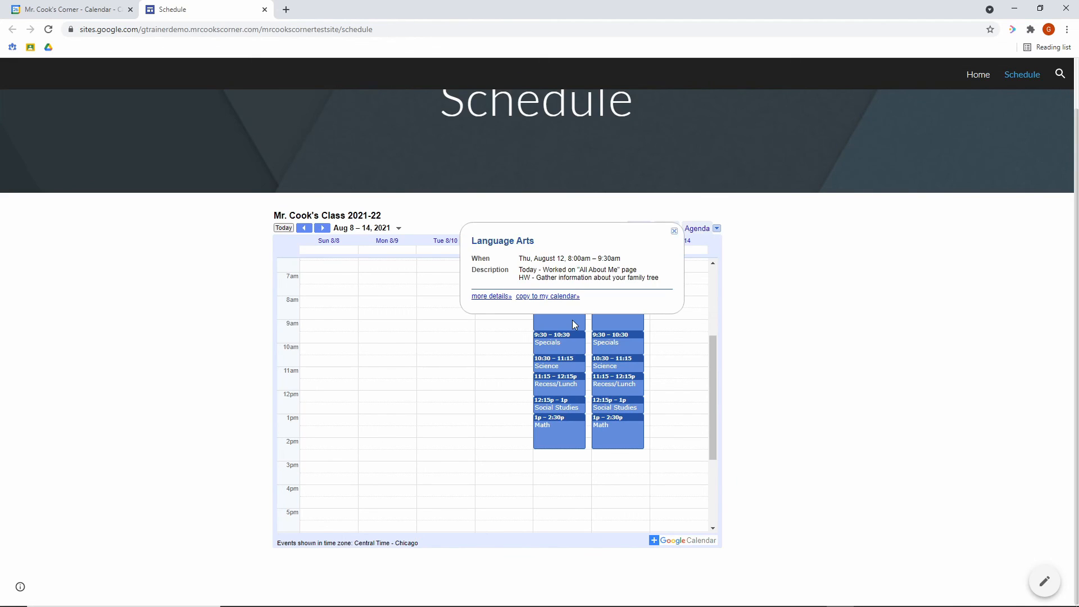
left_click(551, 338)
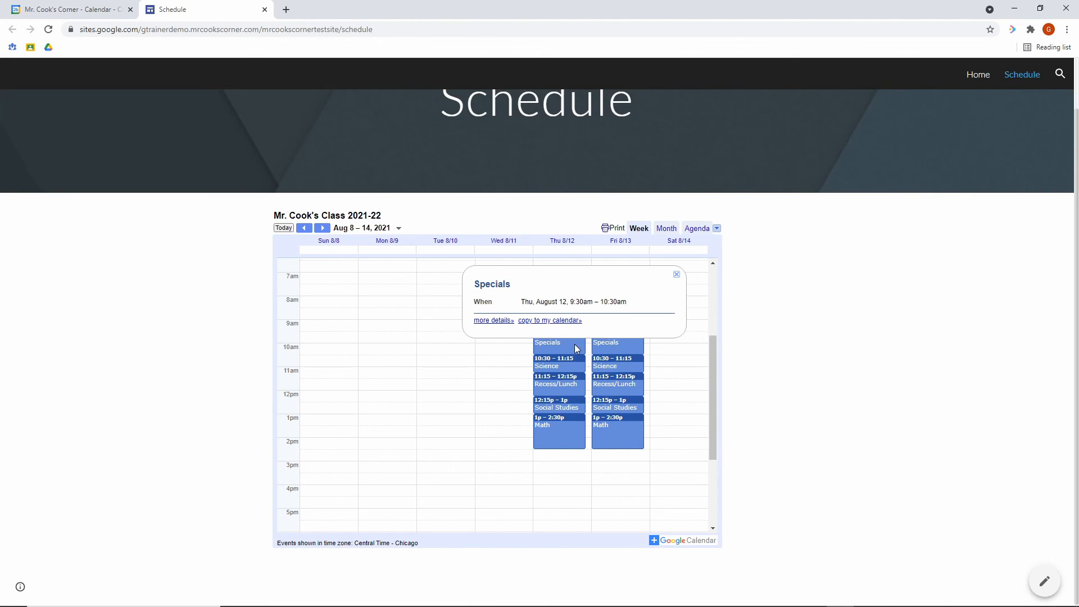
left_click(556, 380)
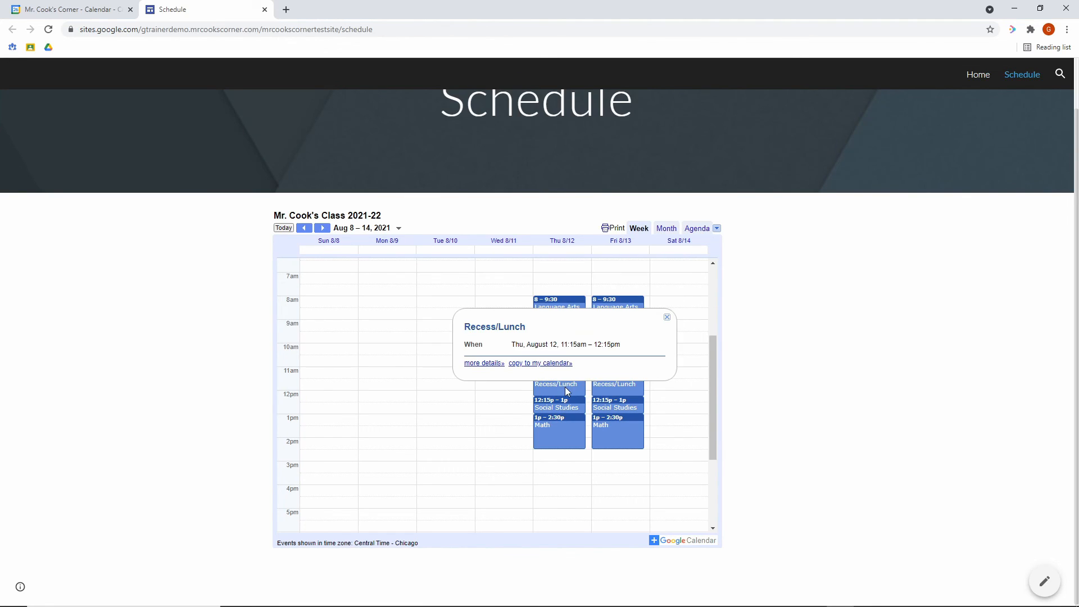
left_click(559, 303)
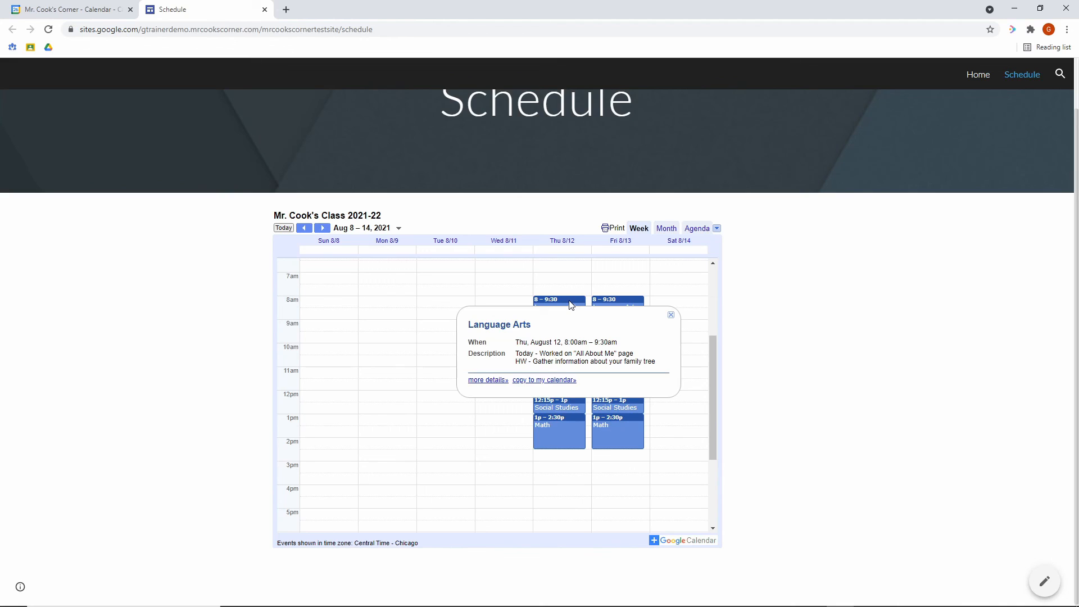